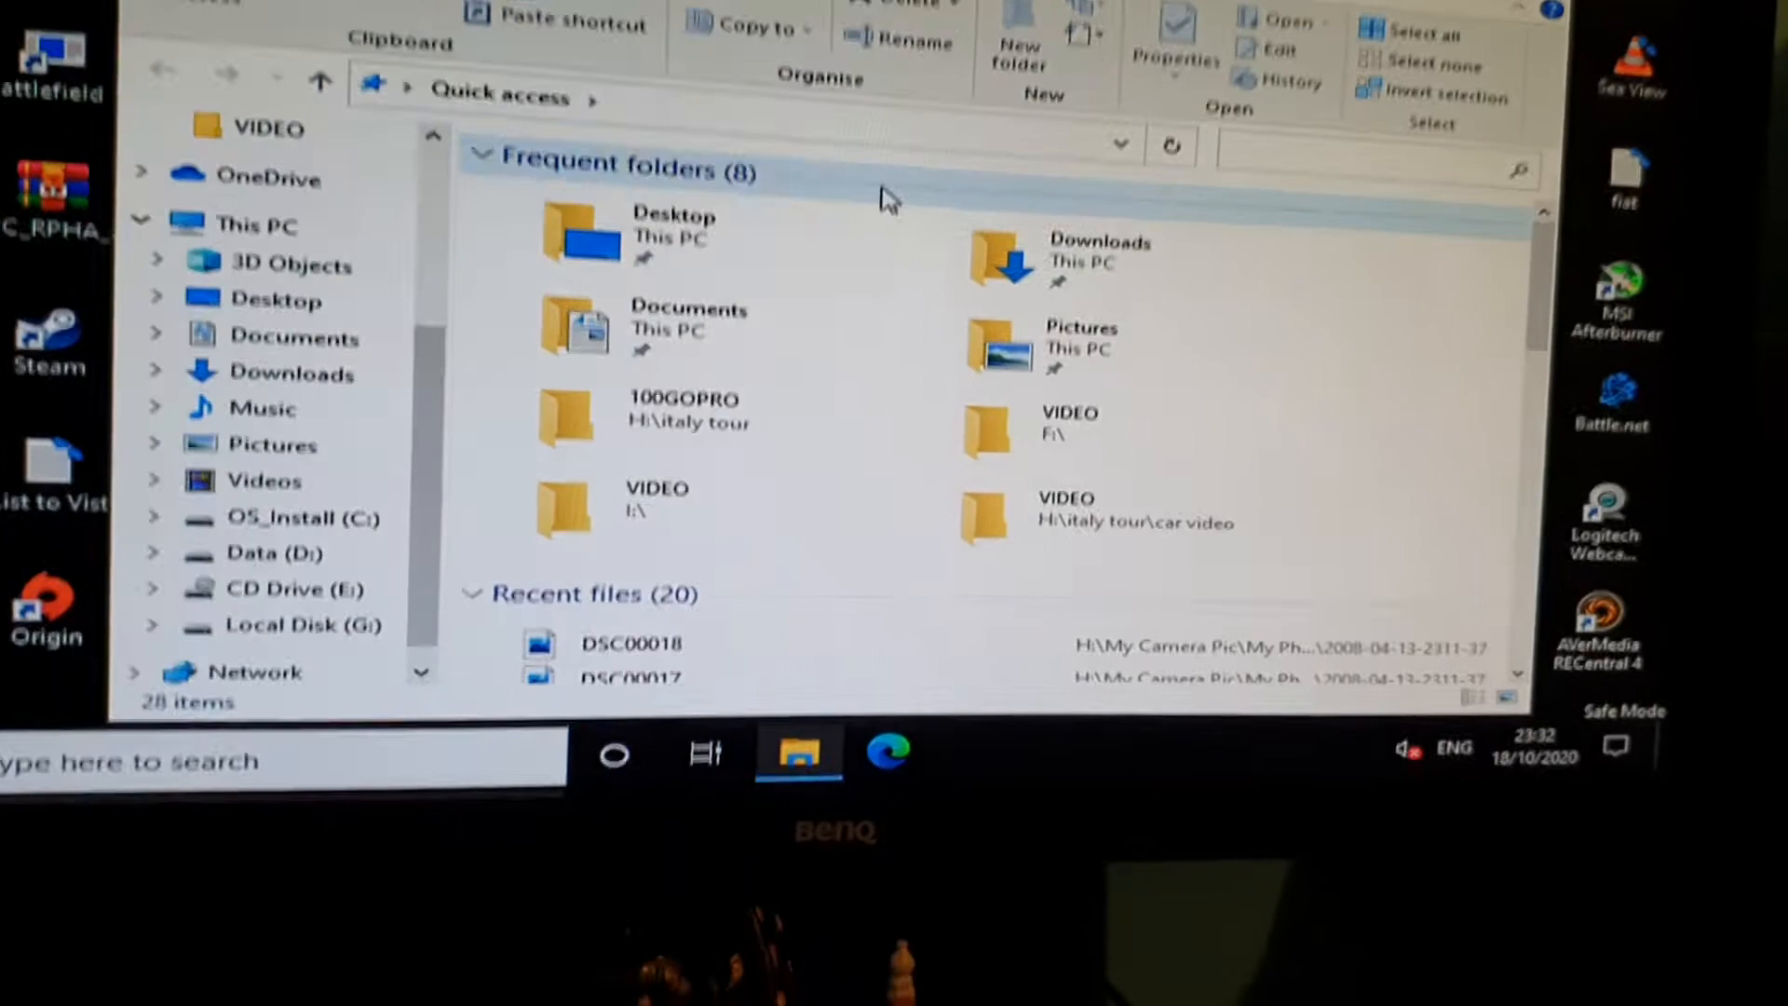
Launch Command Prompt as administrator from Start search for 'cmd'.
click(613, 752)
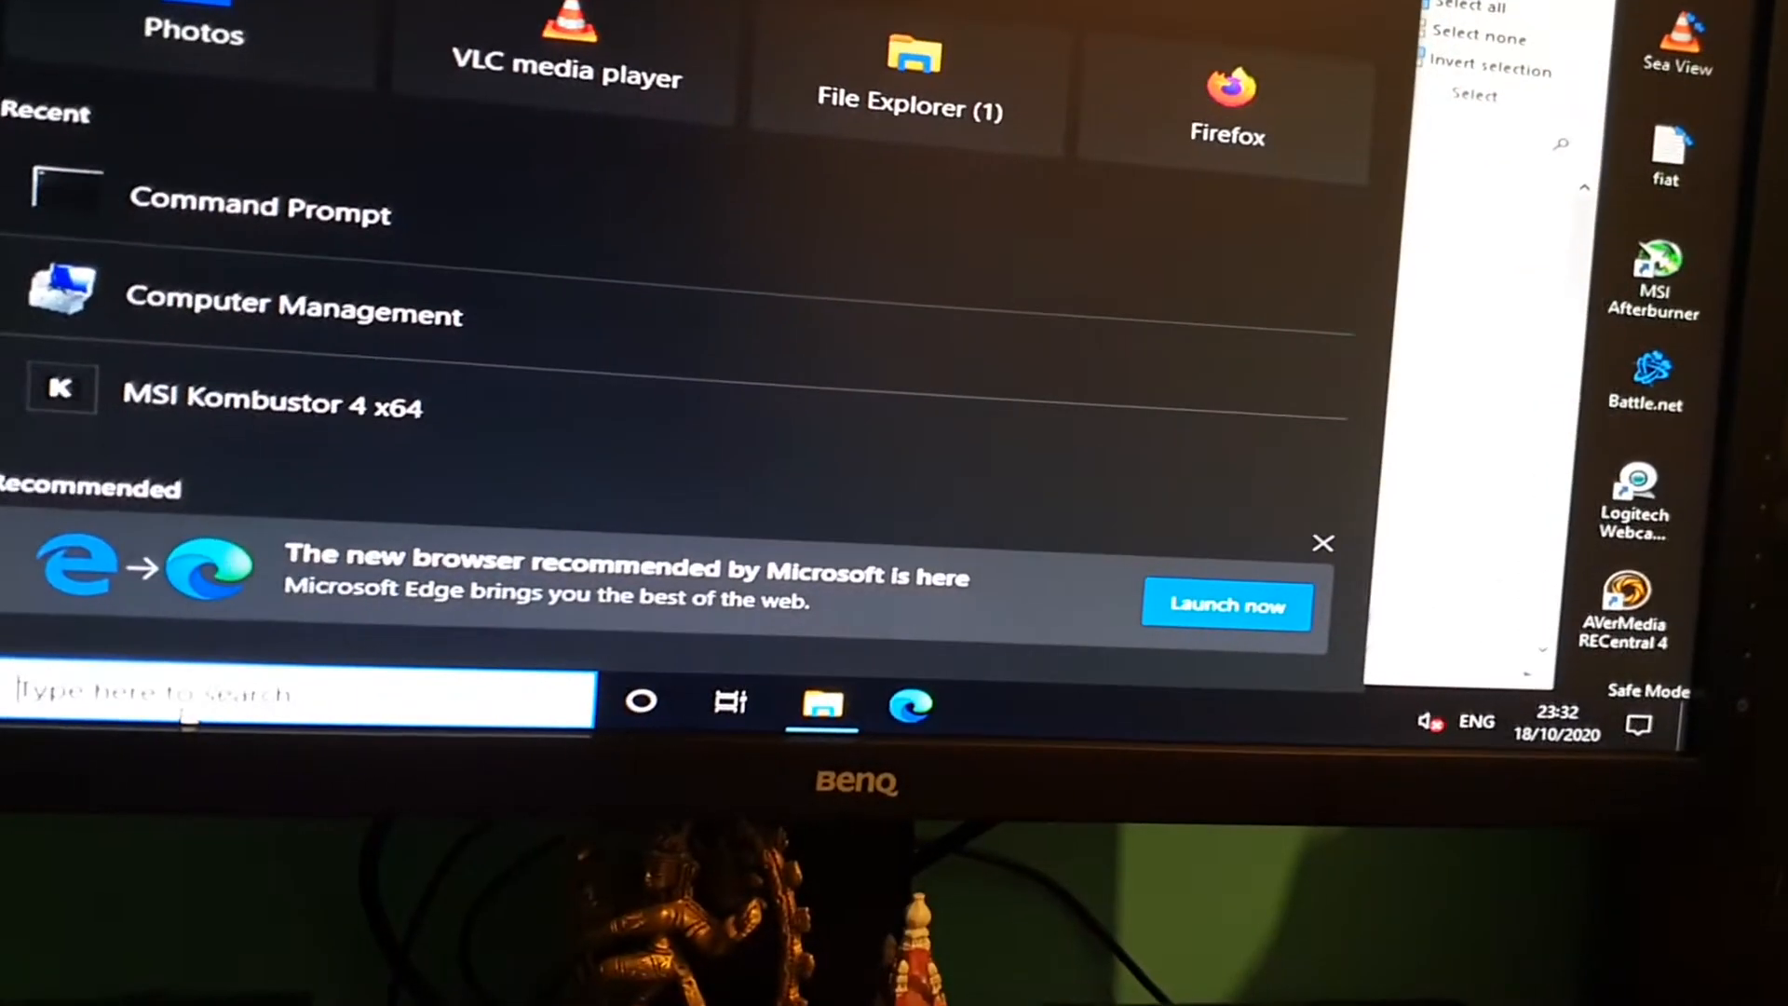
text(cmd)
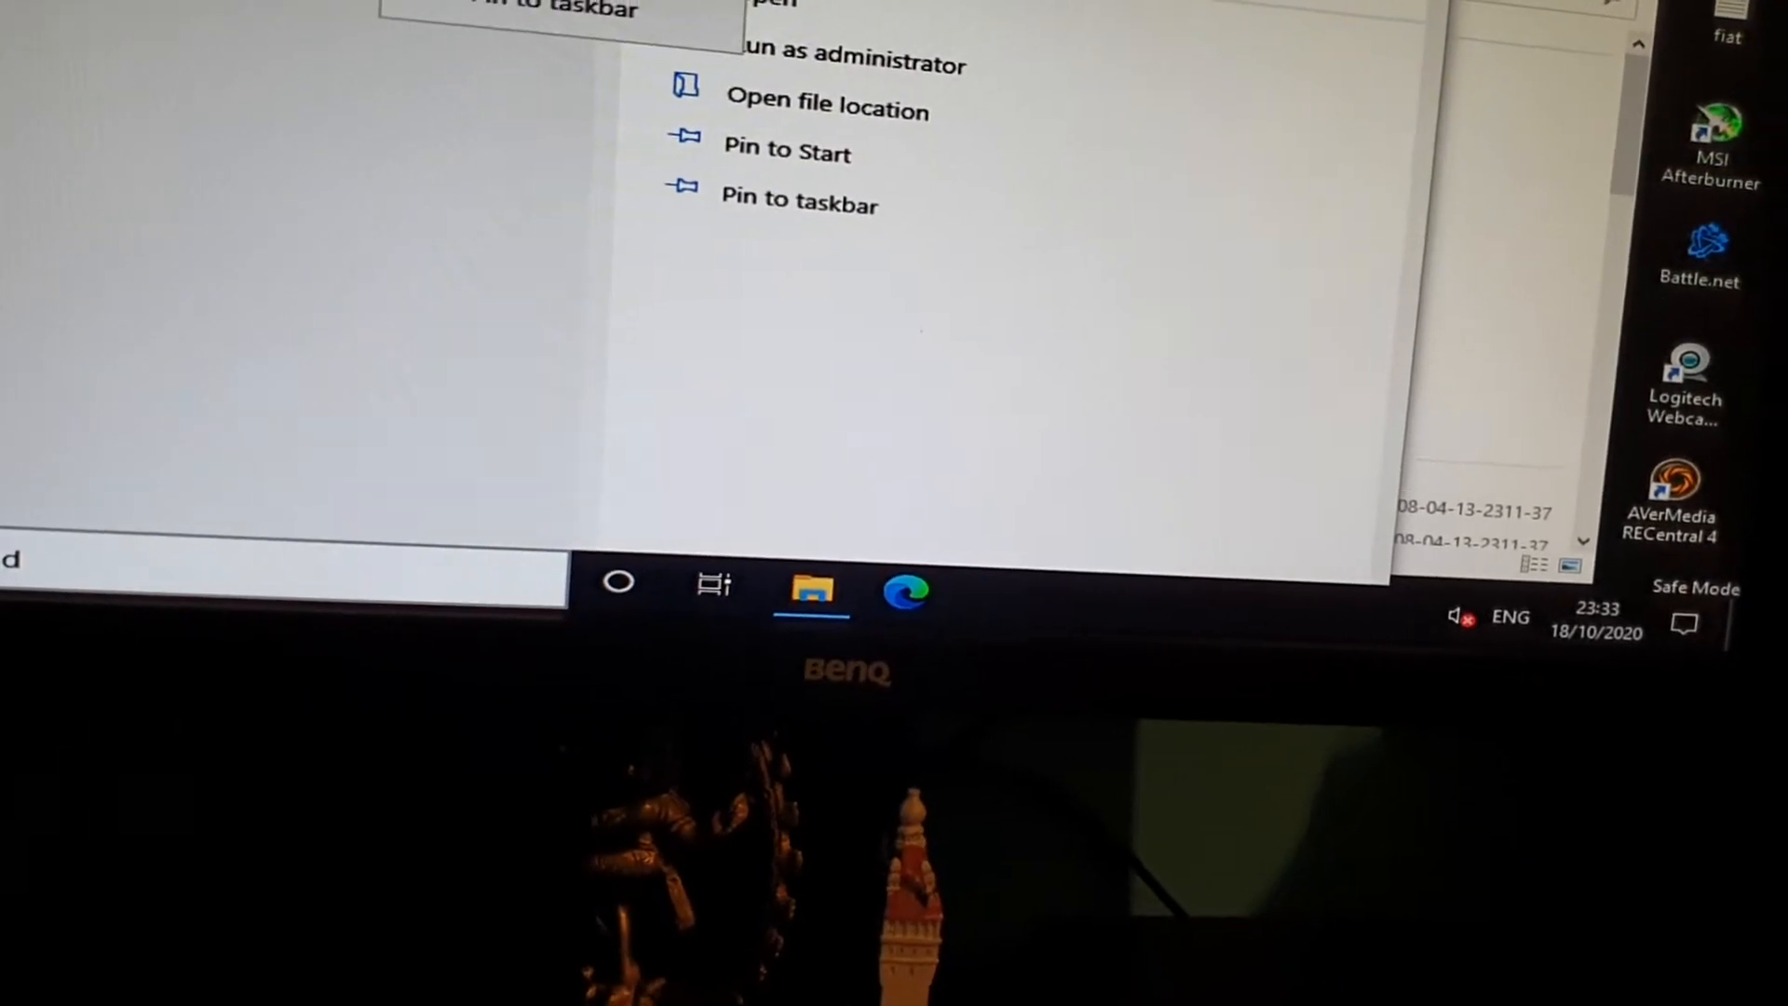
click(849, 63)
text(diskpart)
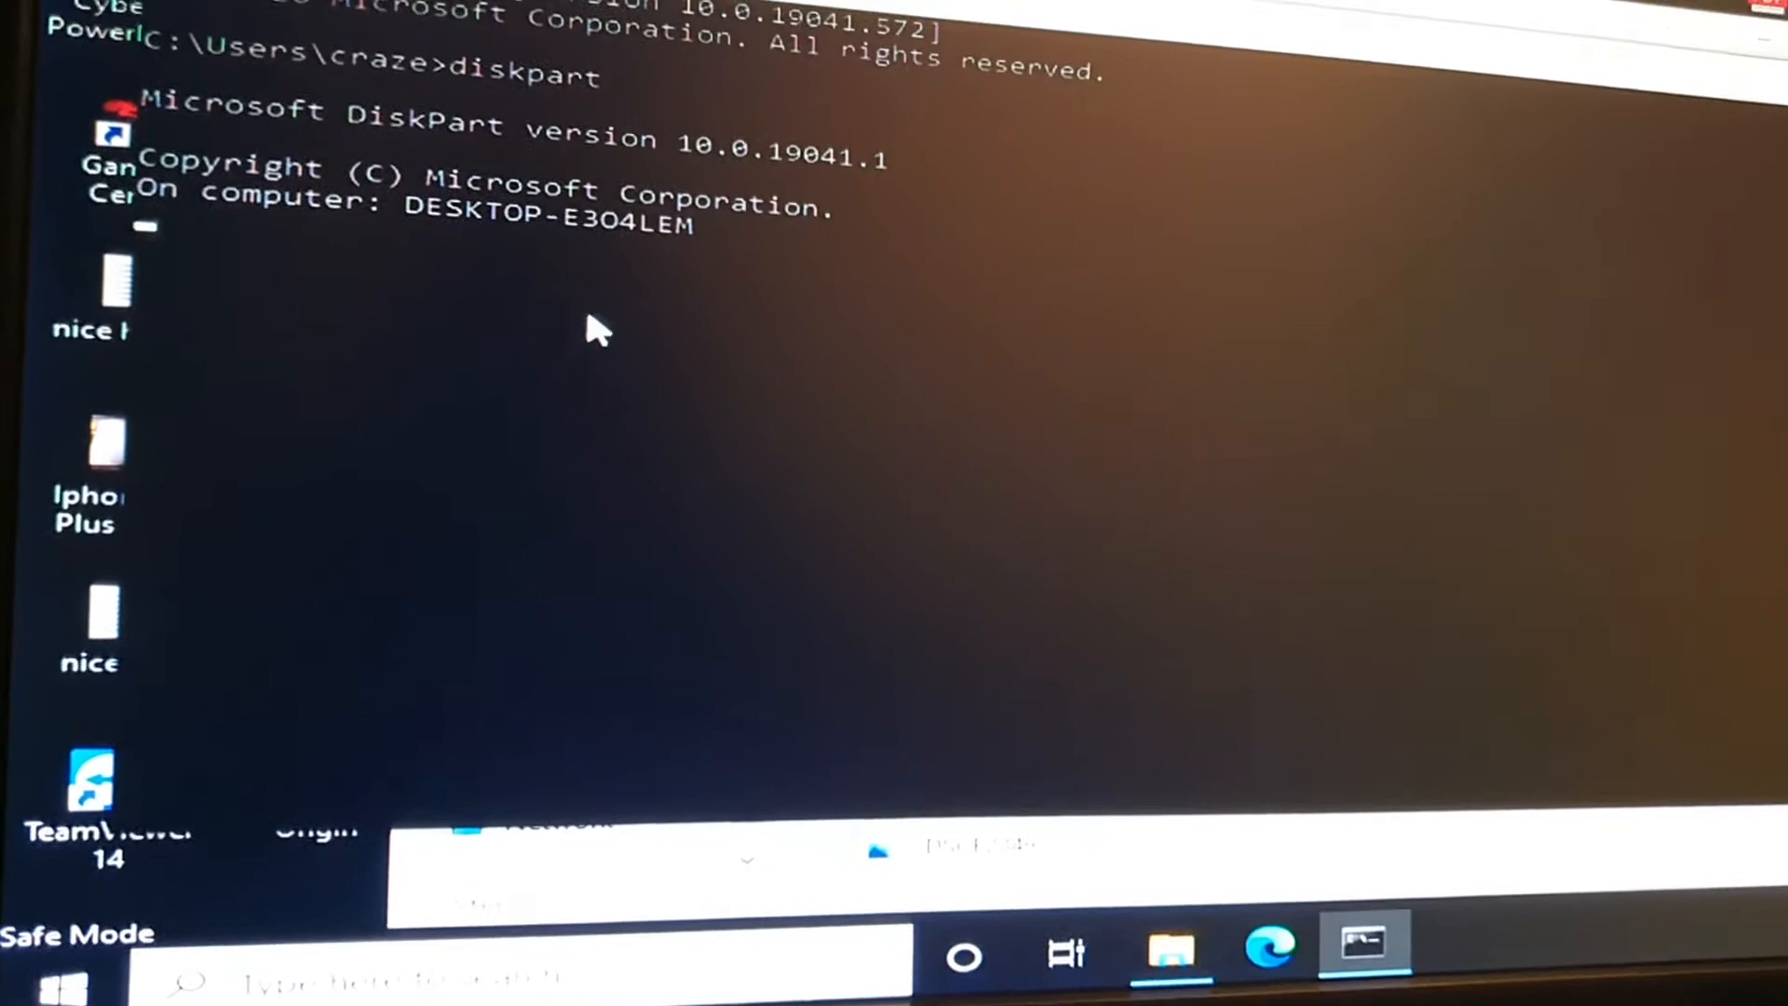
Attempt to browse Local Disk (G:) and dismiss the 'Location is not available' error.
click(1166, 954)
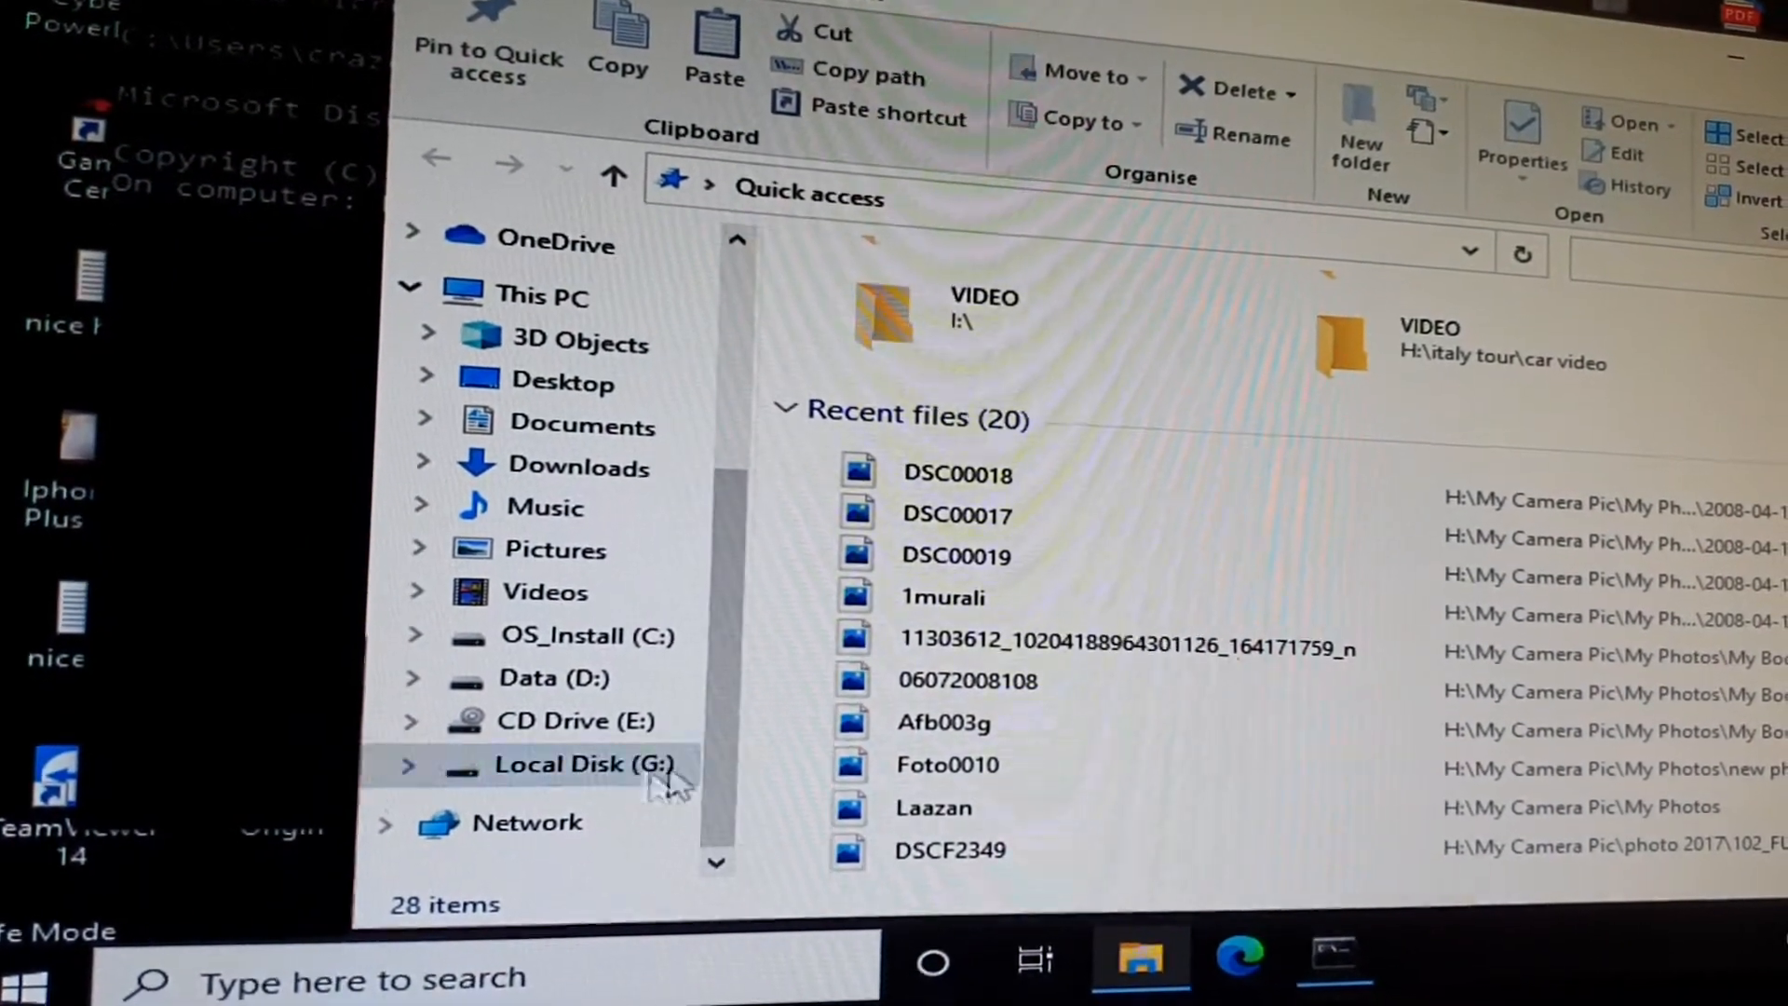
click(581, 763)
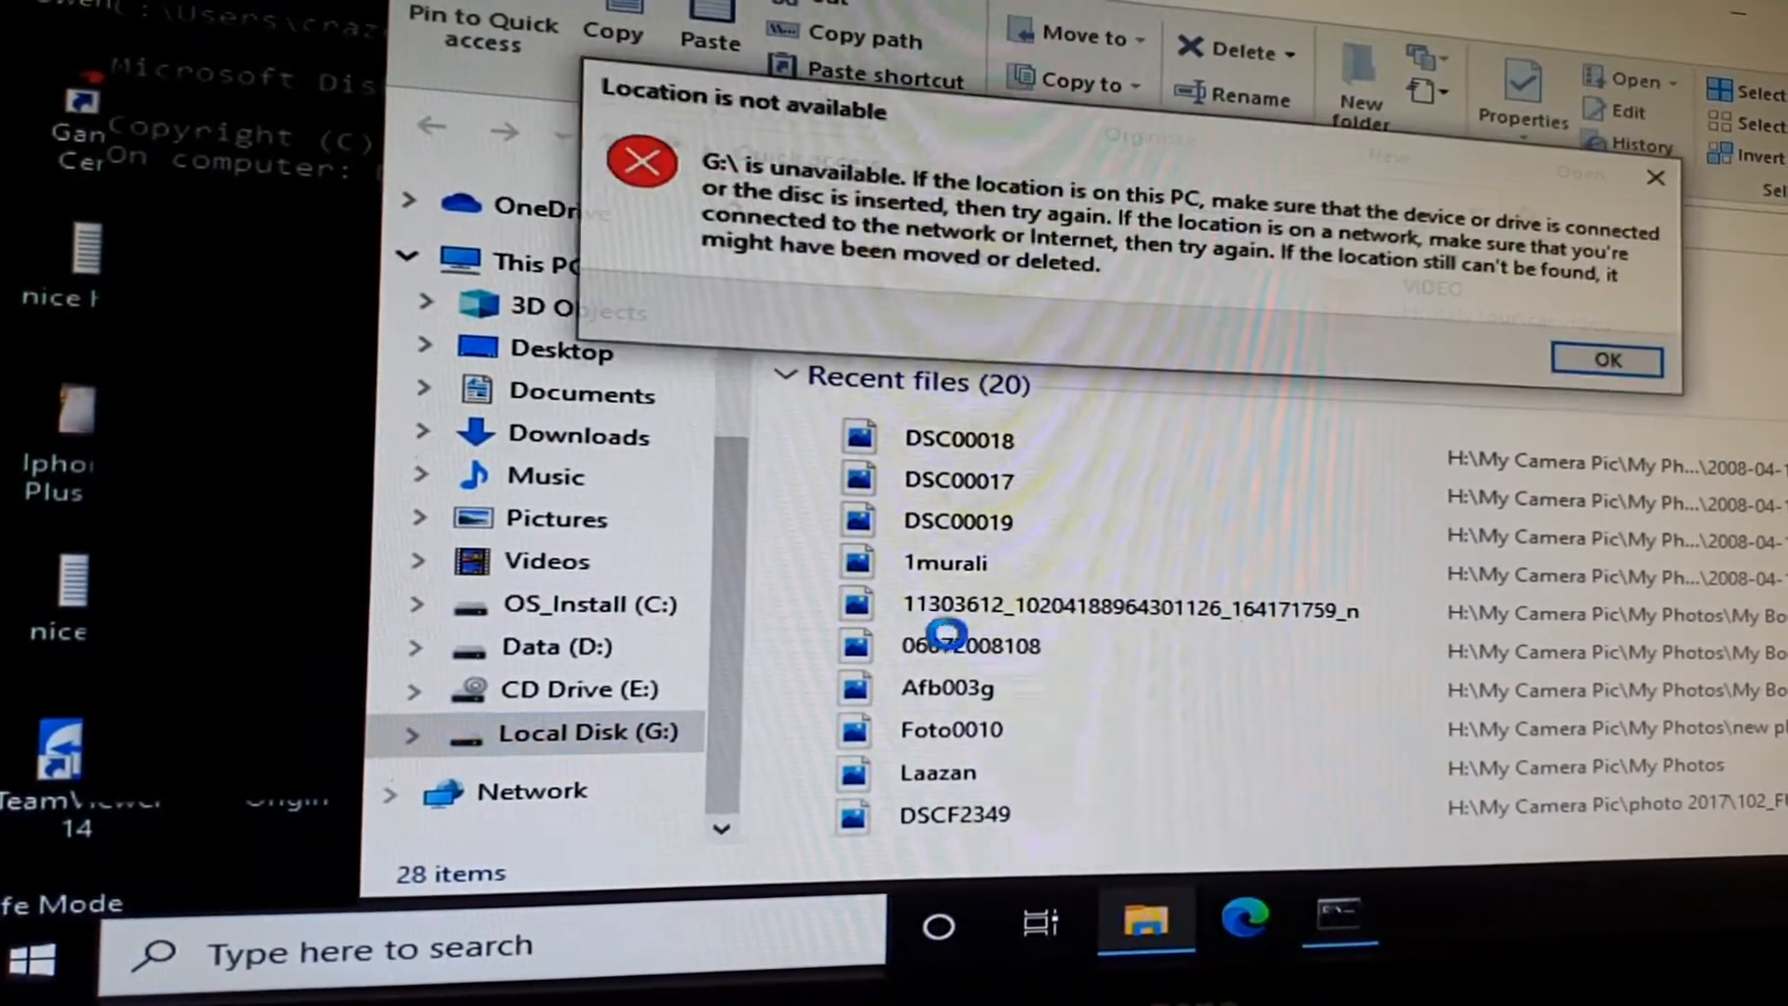
click(1605, 359)
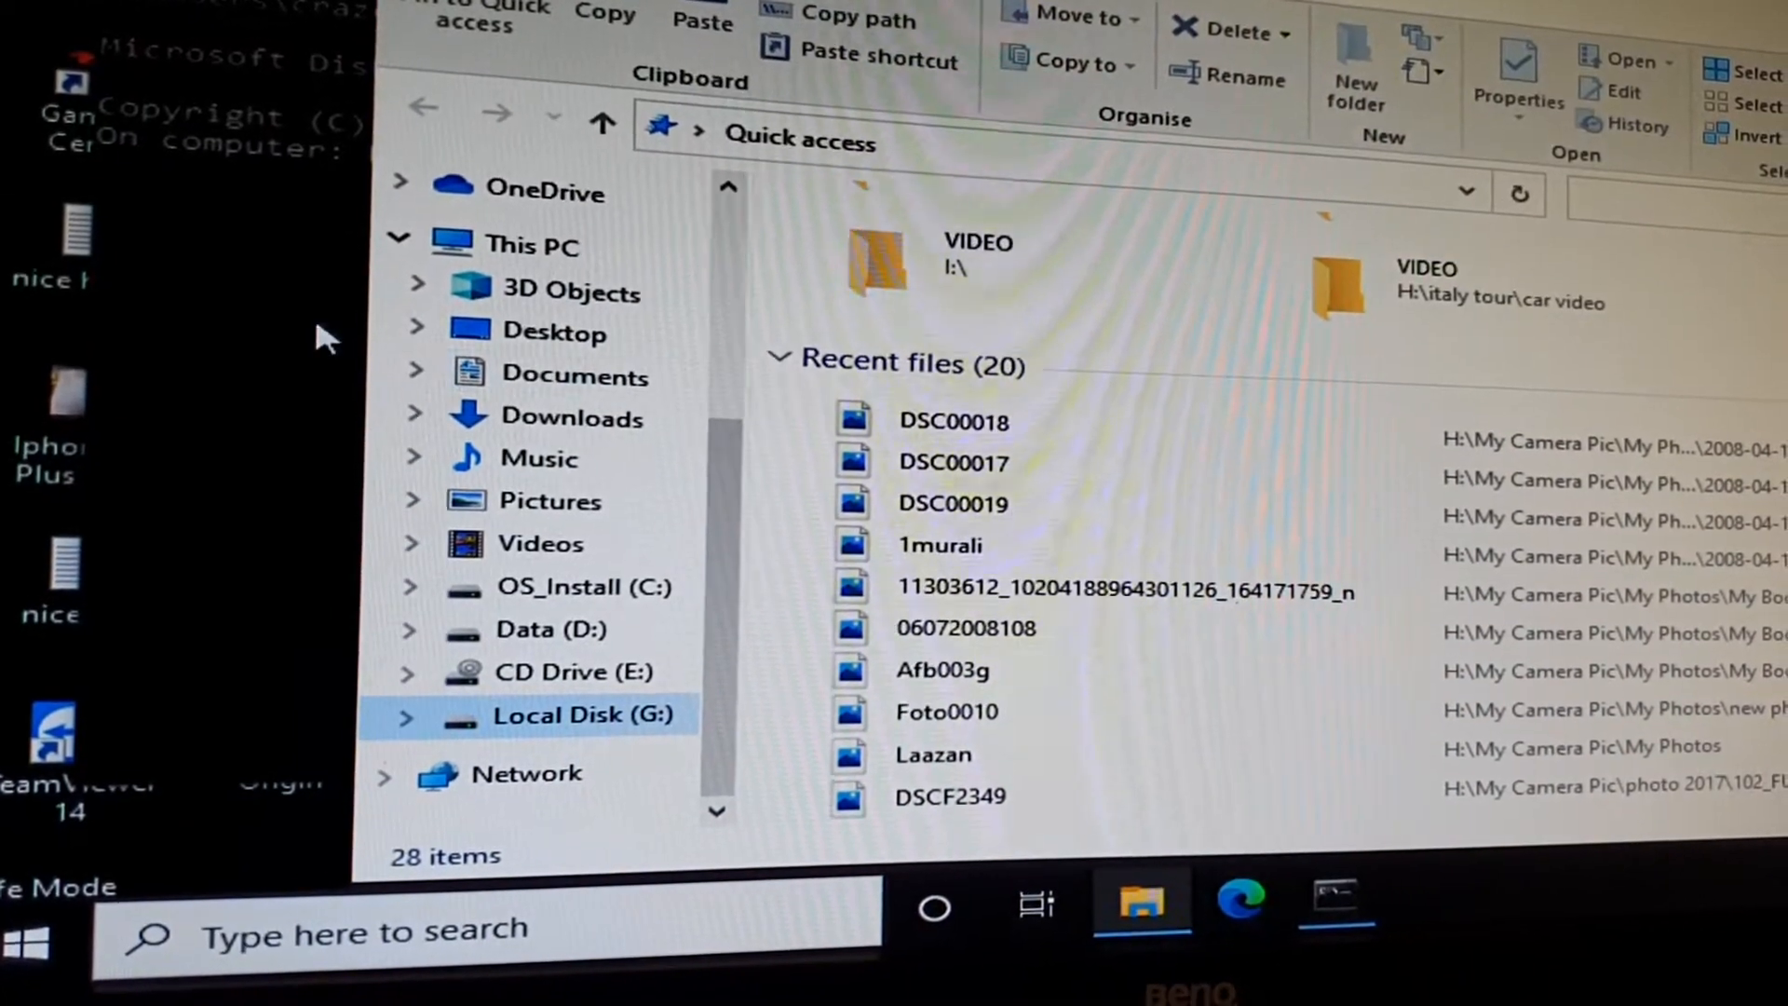
Retry browsing drive G: after checking DiskPart, dismissing the unavailable error again.
click(1332, 882)
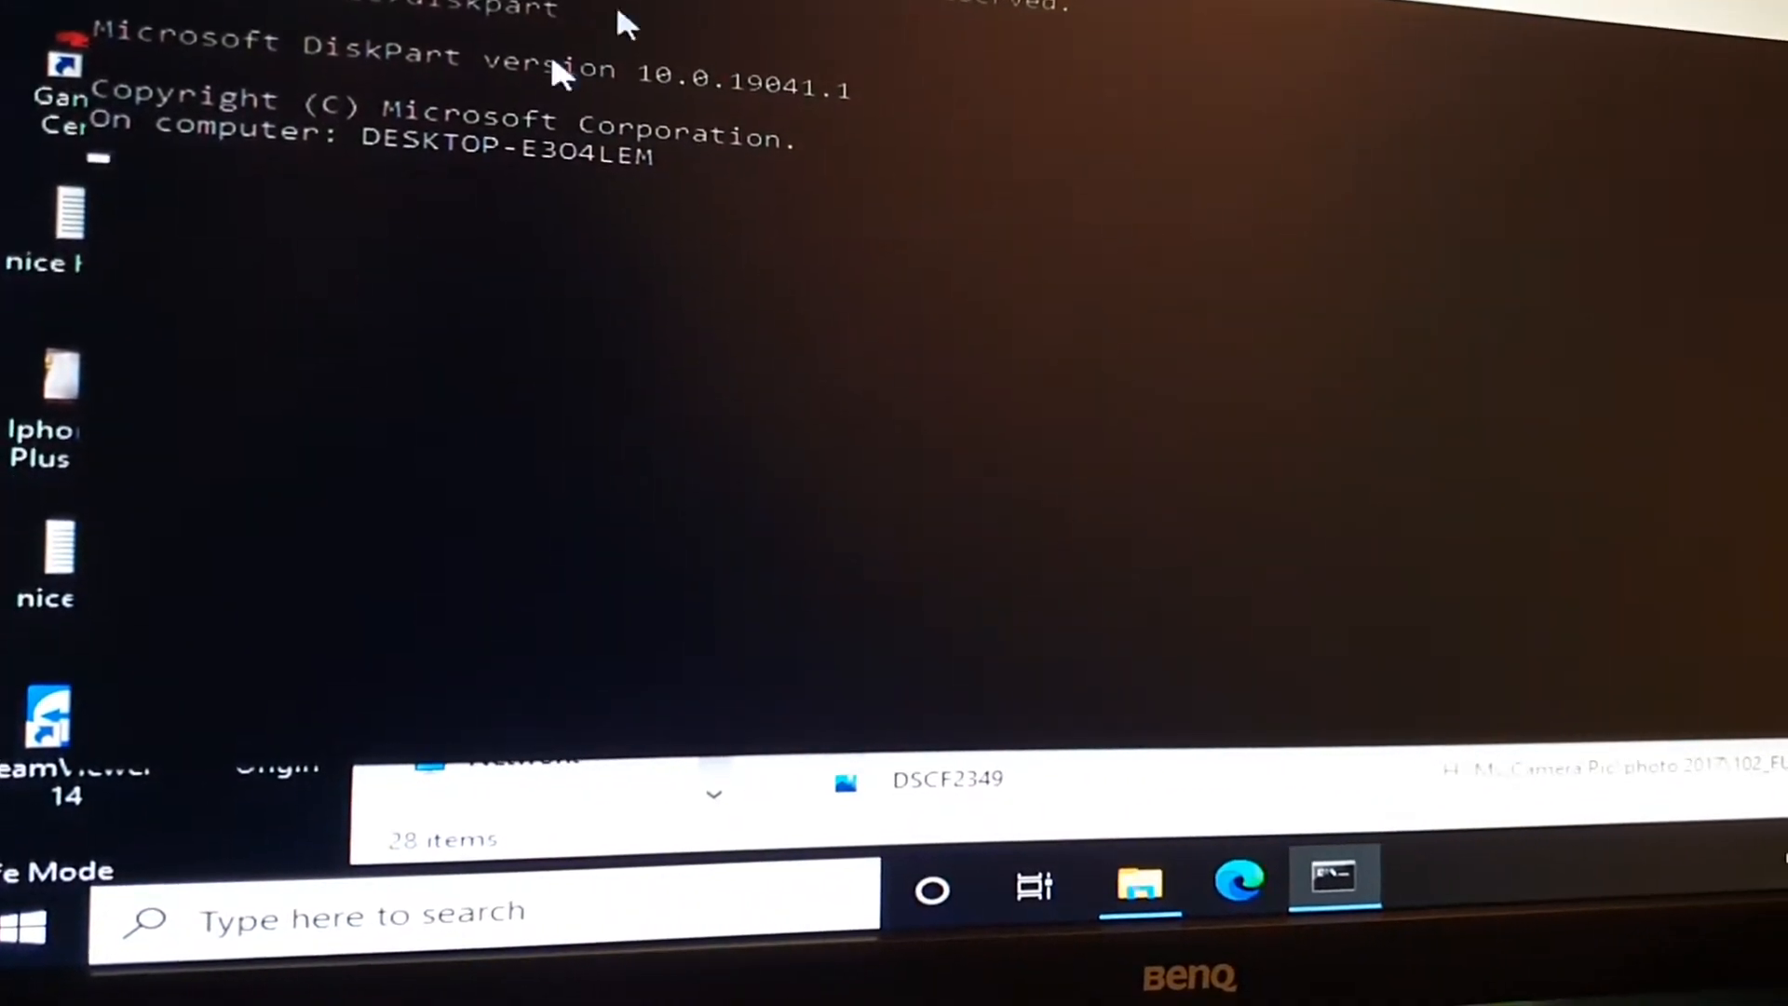
click(1140, 883)
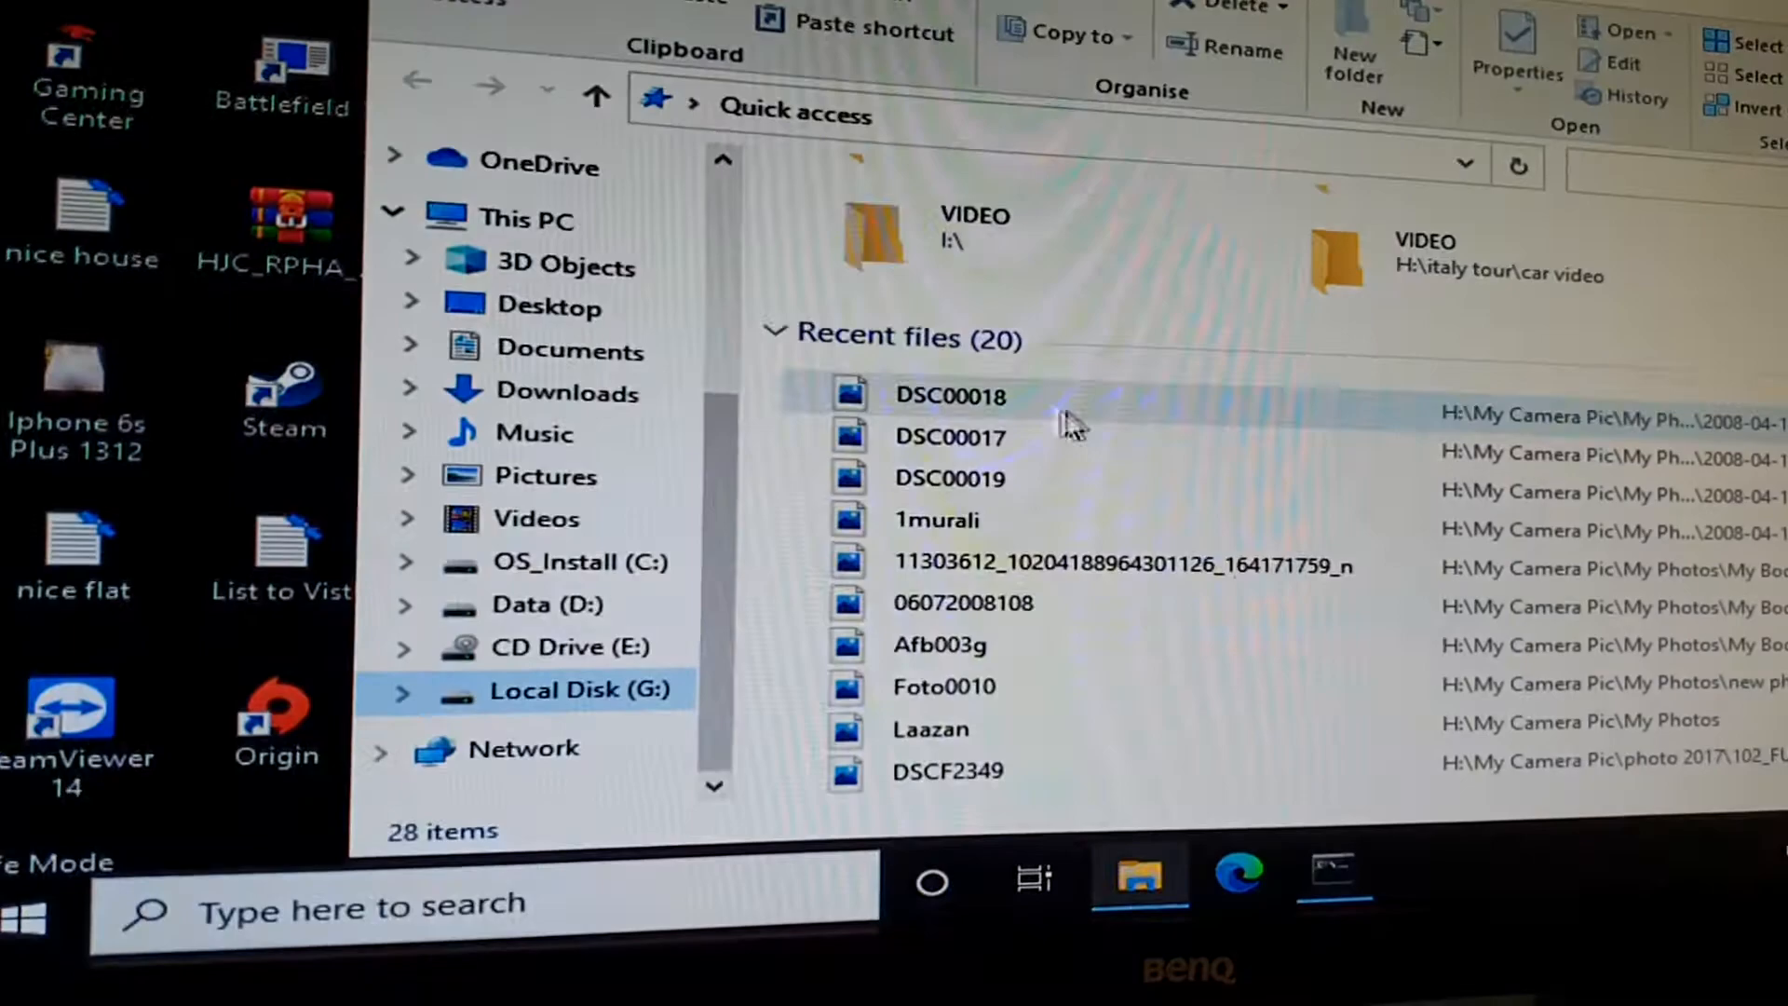
click(581, 689)
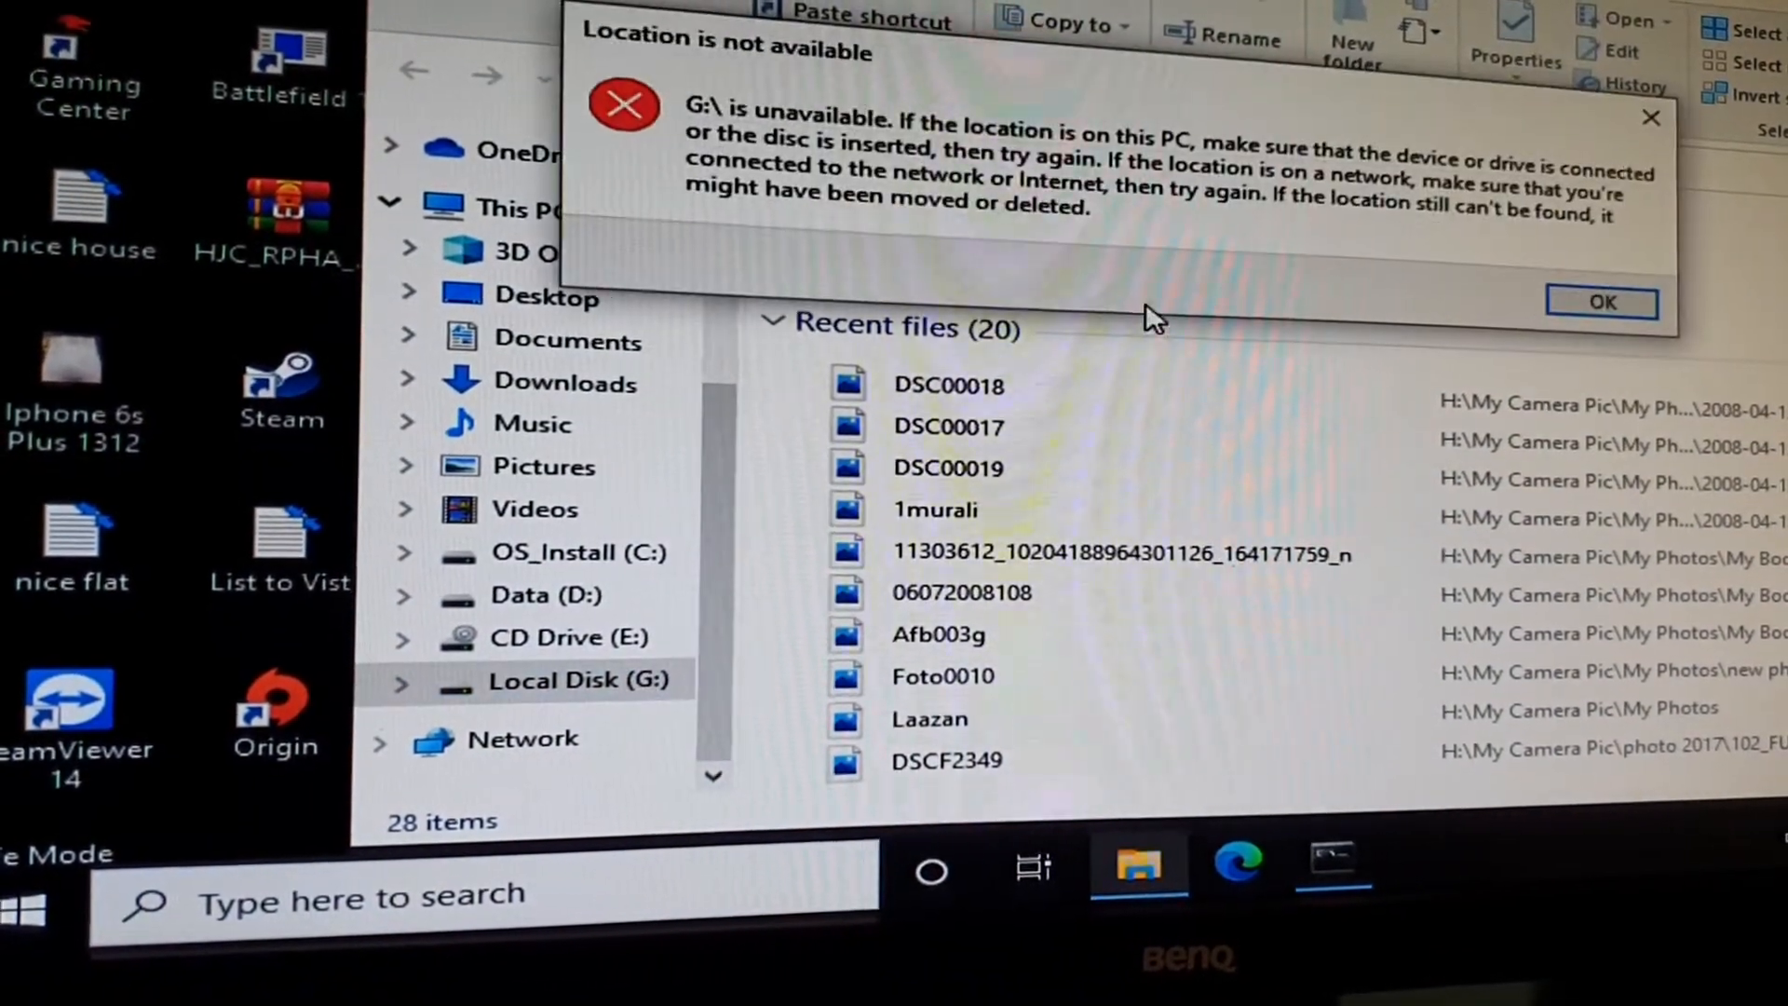
click(1599, 302)
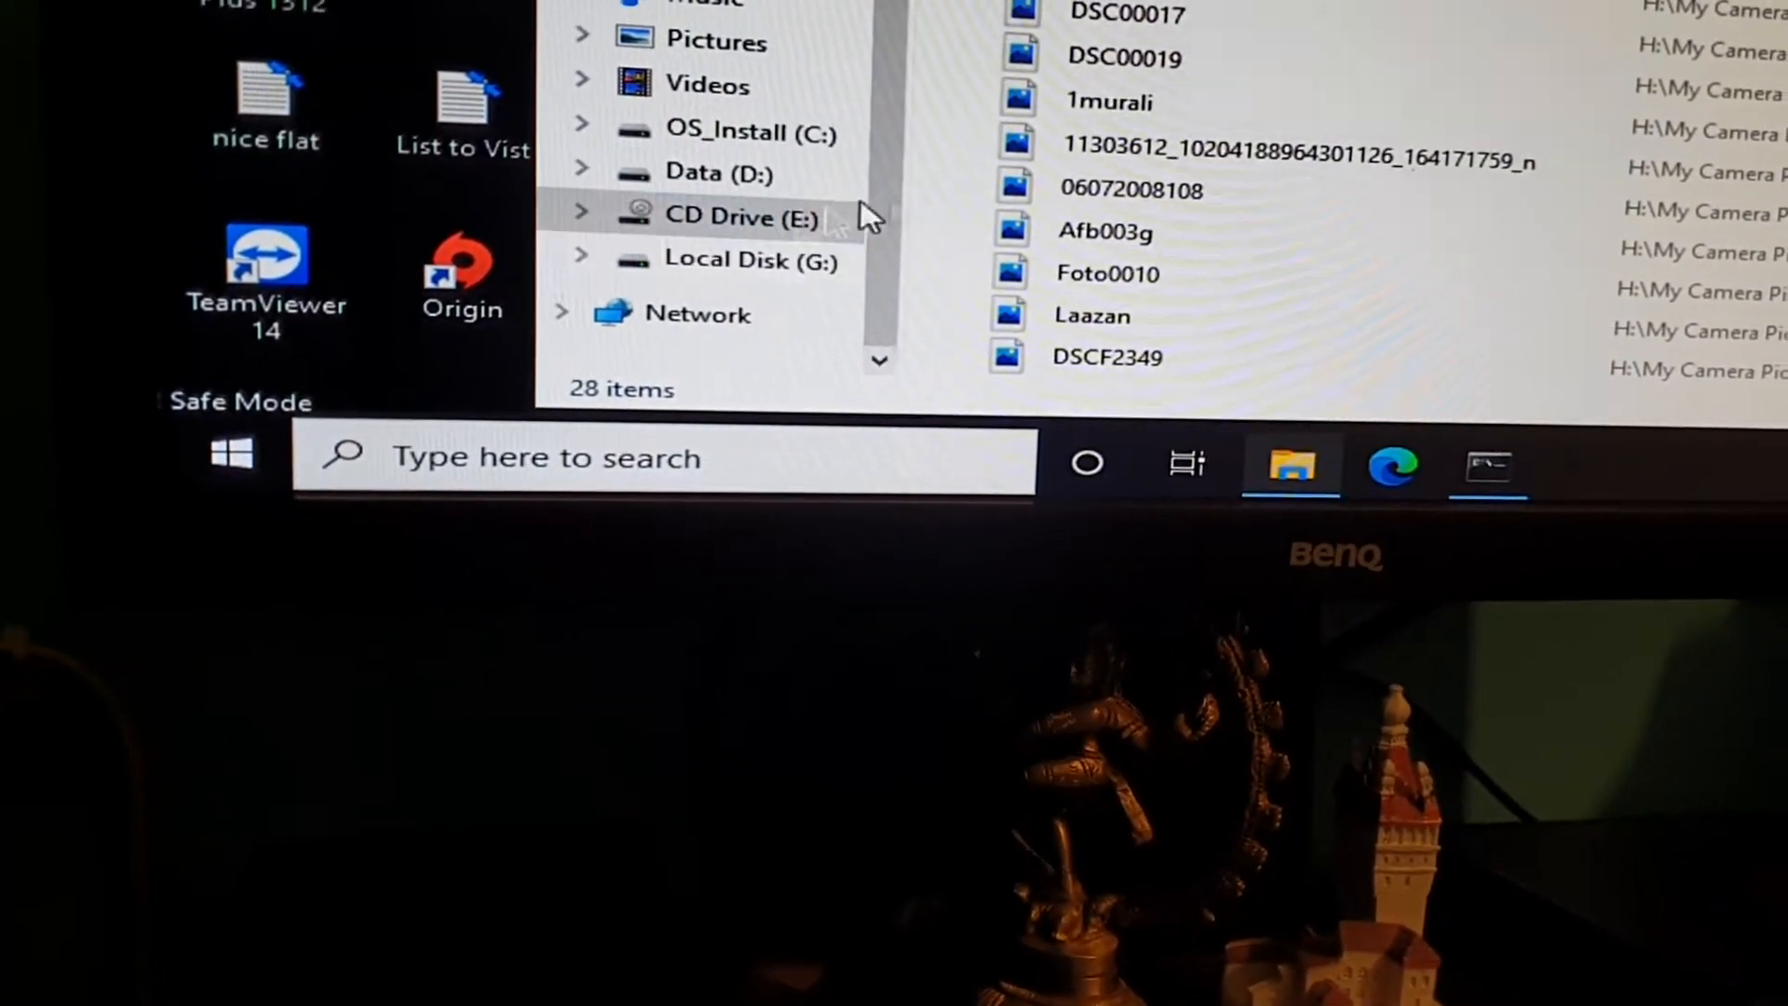
Browse drive G:'s video files and end the unresponsive program.
click(741, 261)
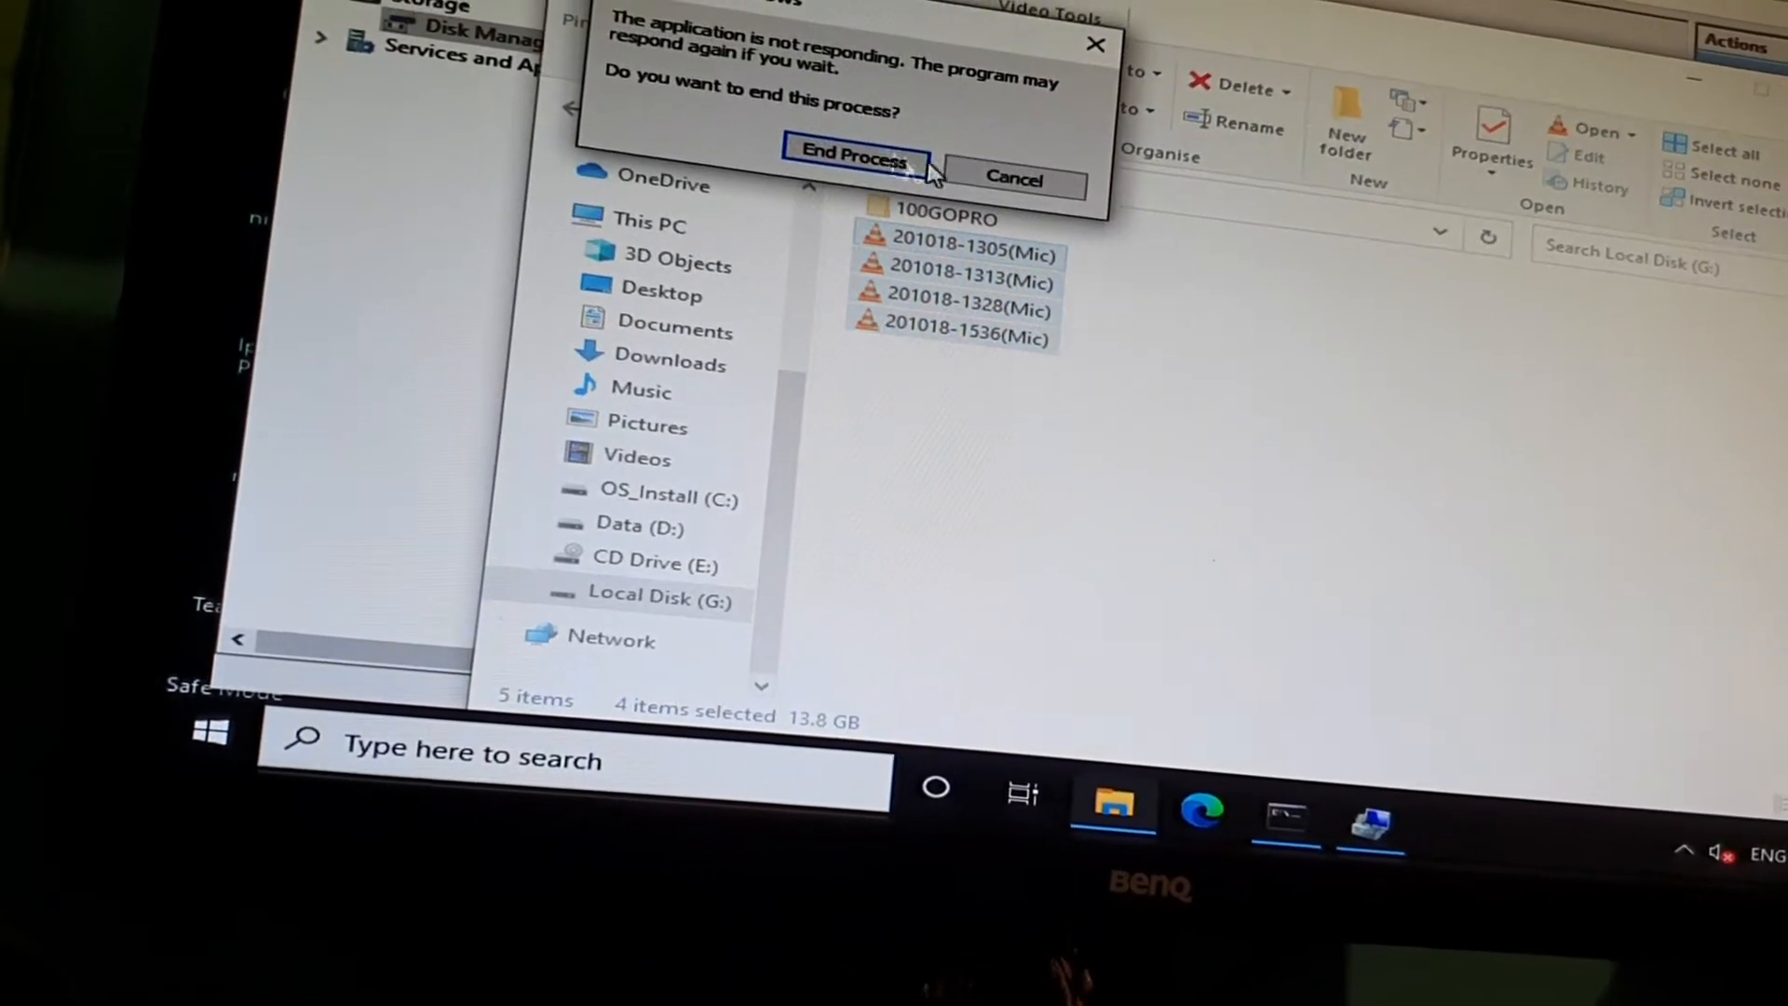
click(855, 157)
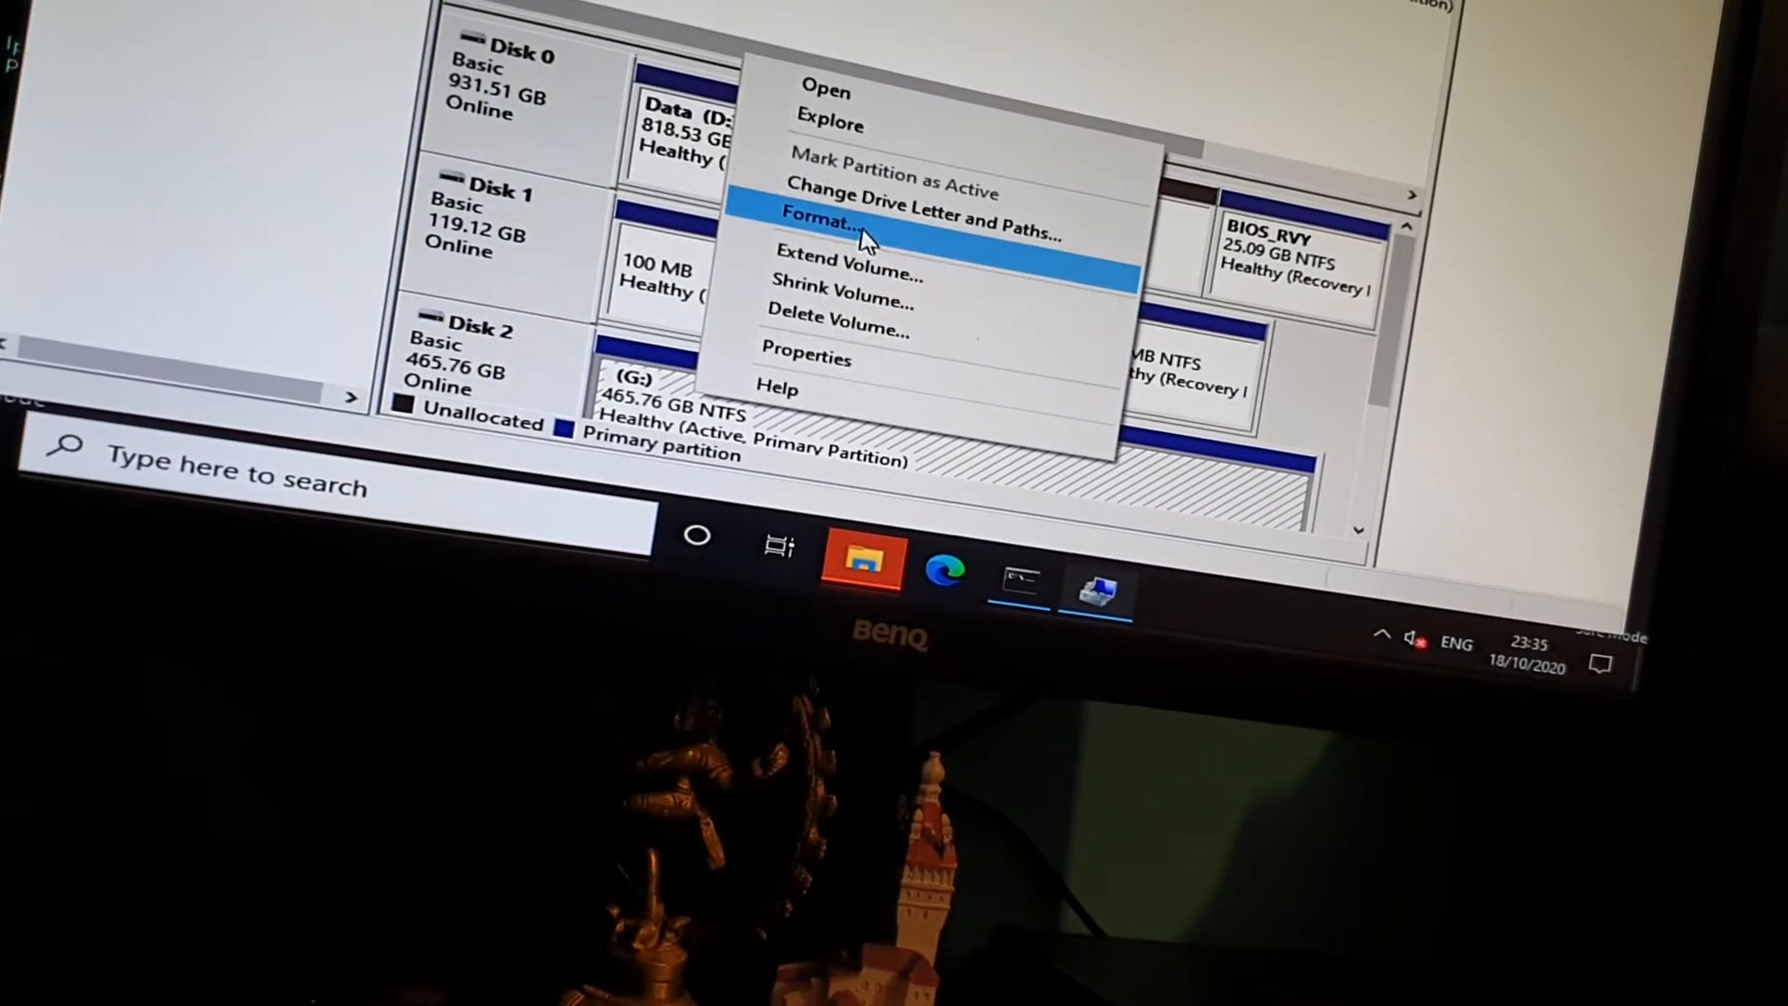
mouse_move(871, 339)
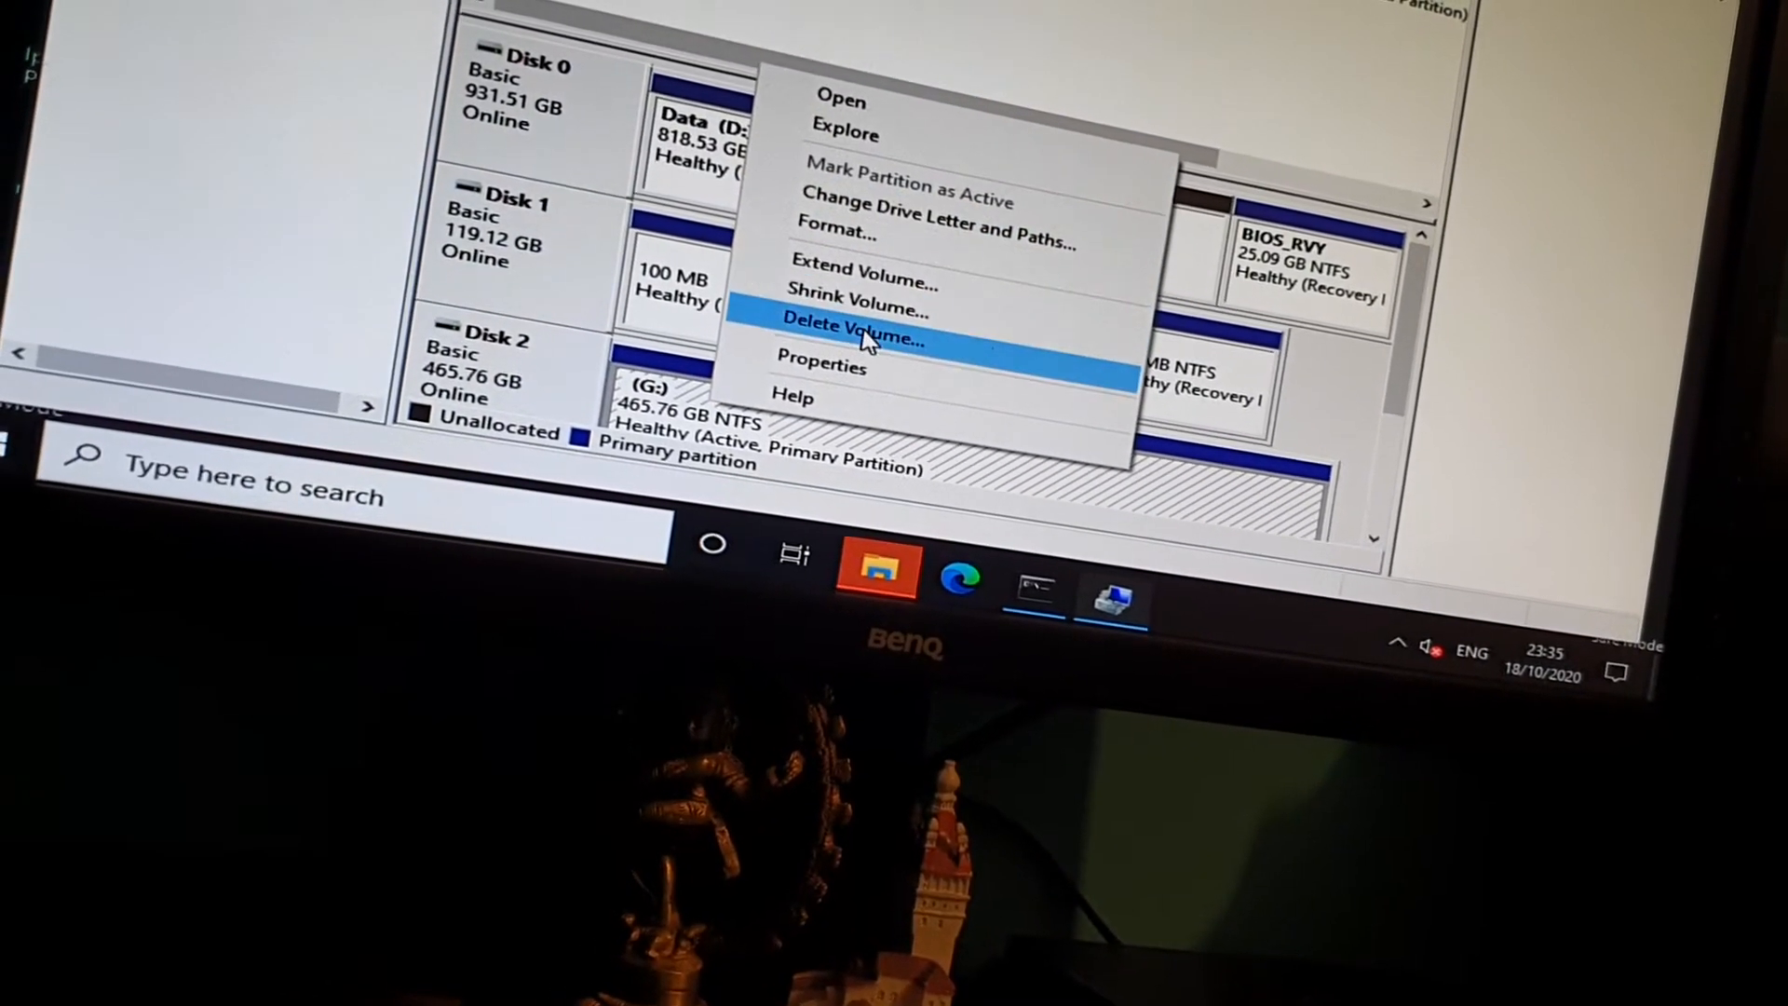
Delete the G: volume on Disk 2 via Delete Volume.
click(855, 337)
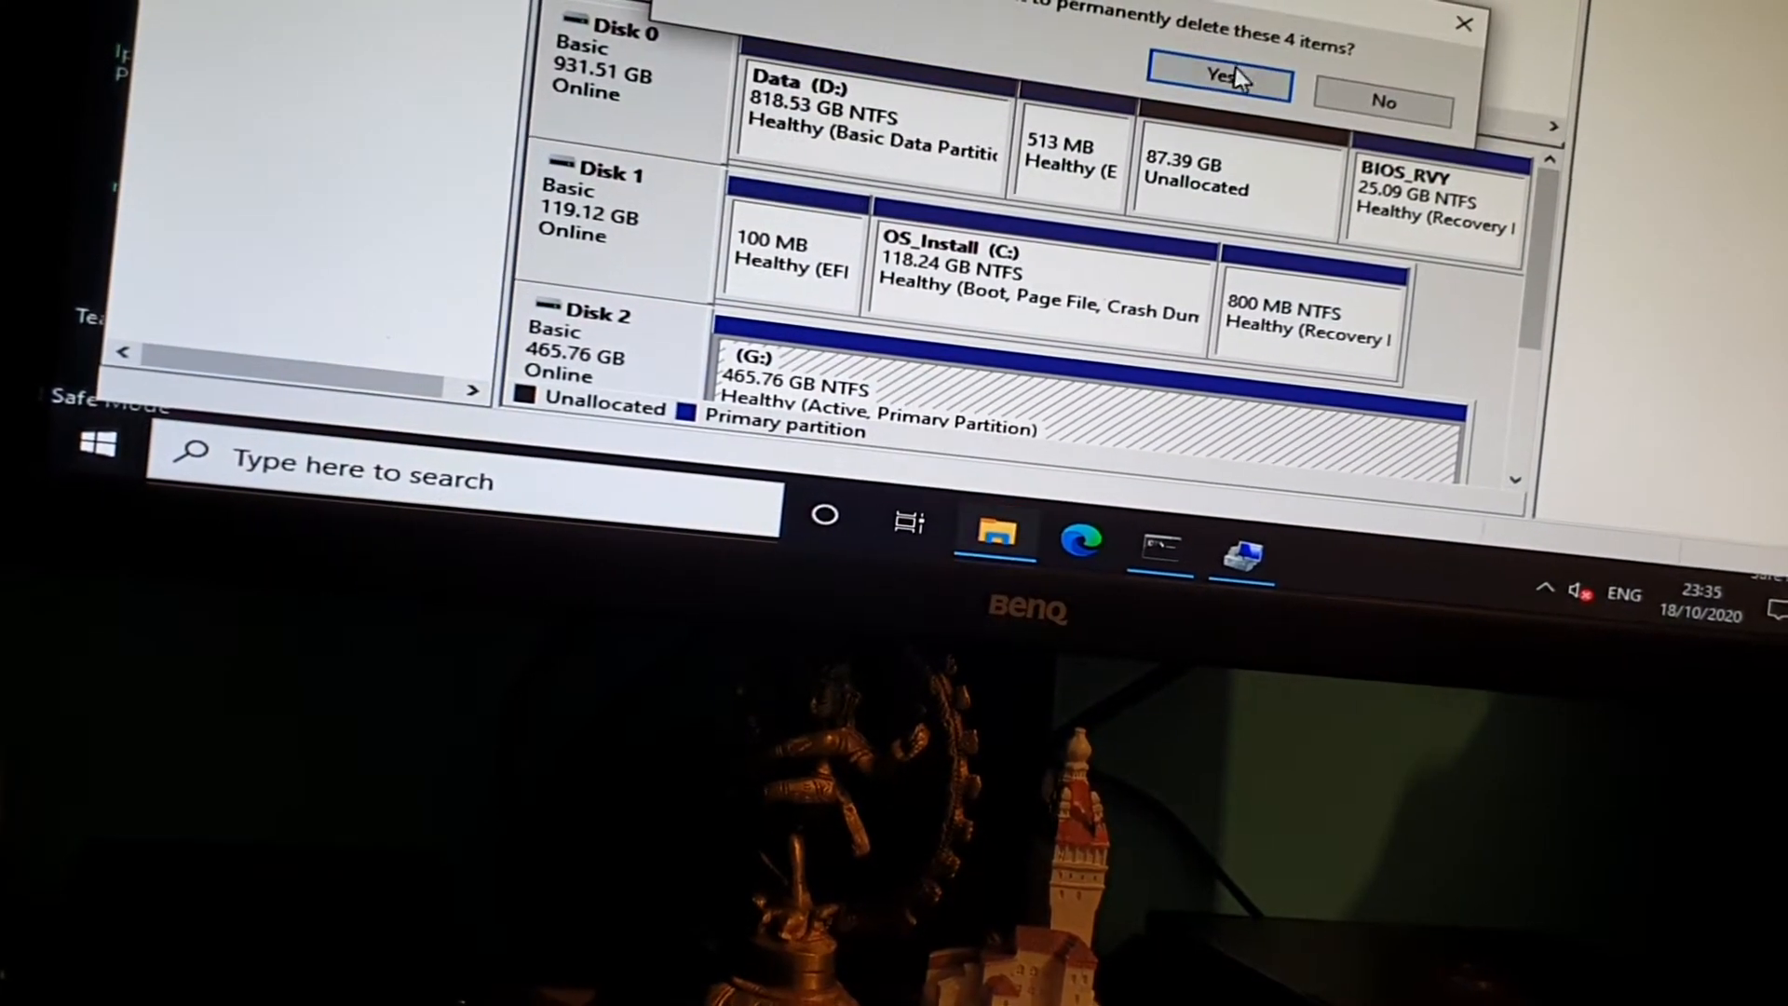
Confirm permanently deleting the four video files (13.8 GB).
click(1218, 76)
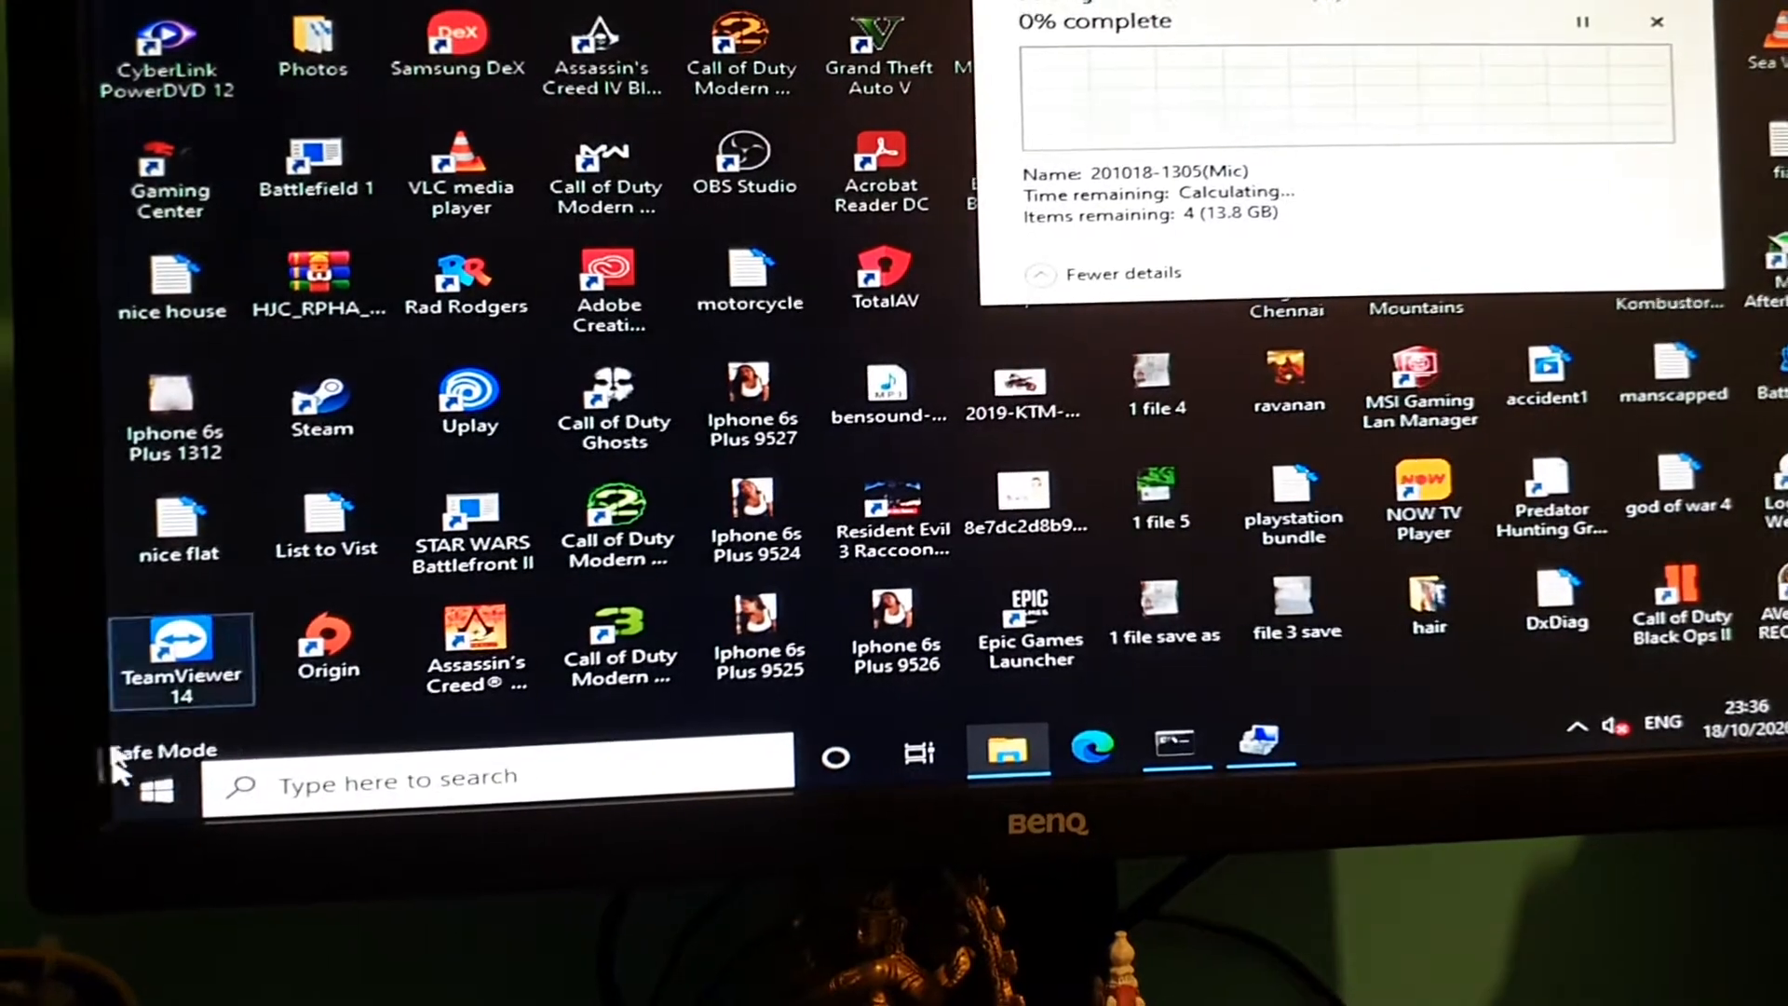
click(157, 790)
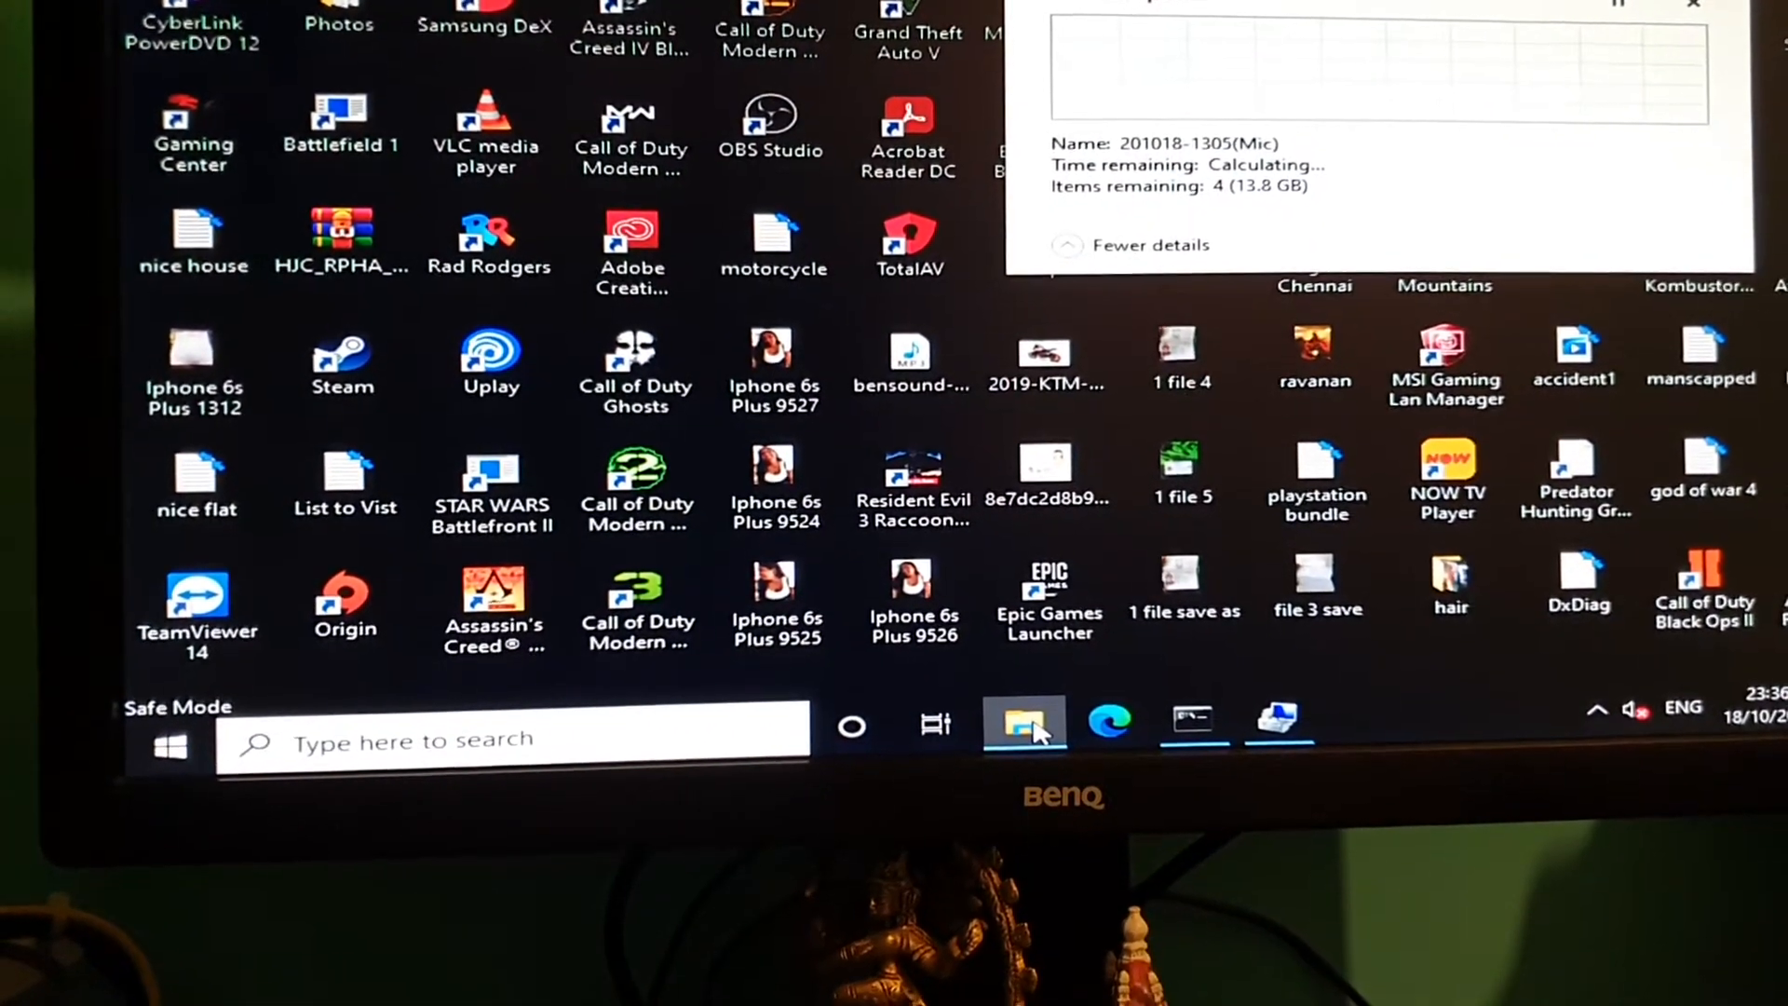
right_click(1022, 719)
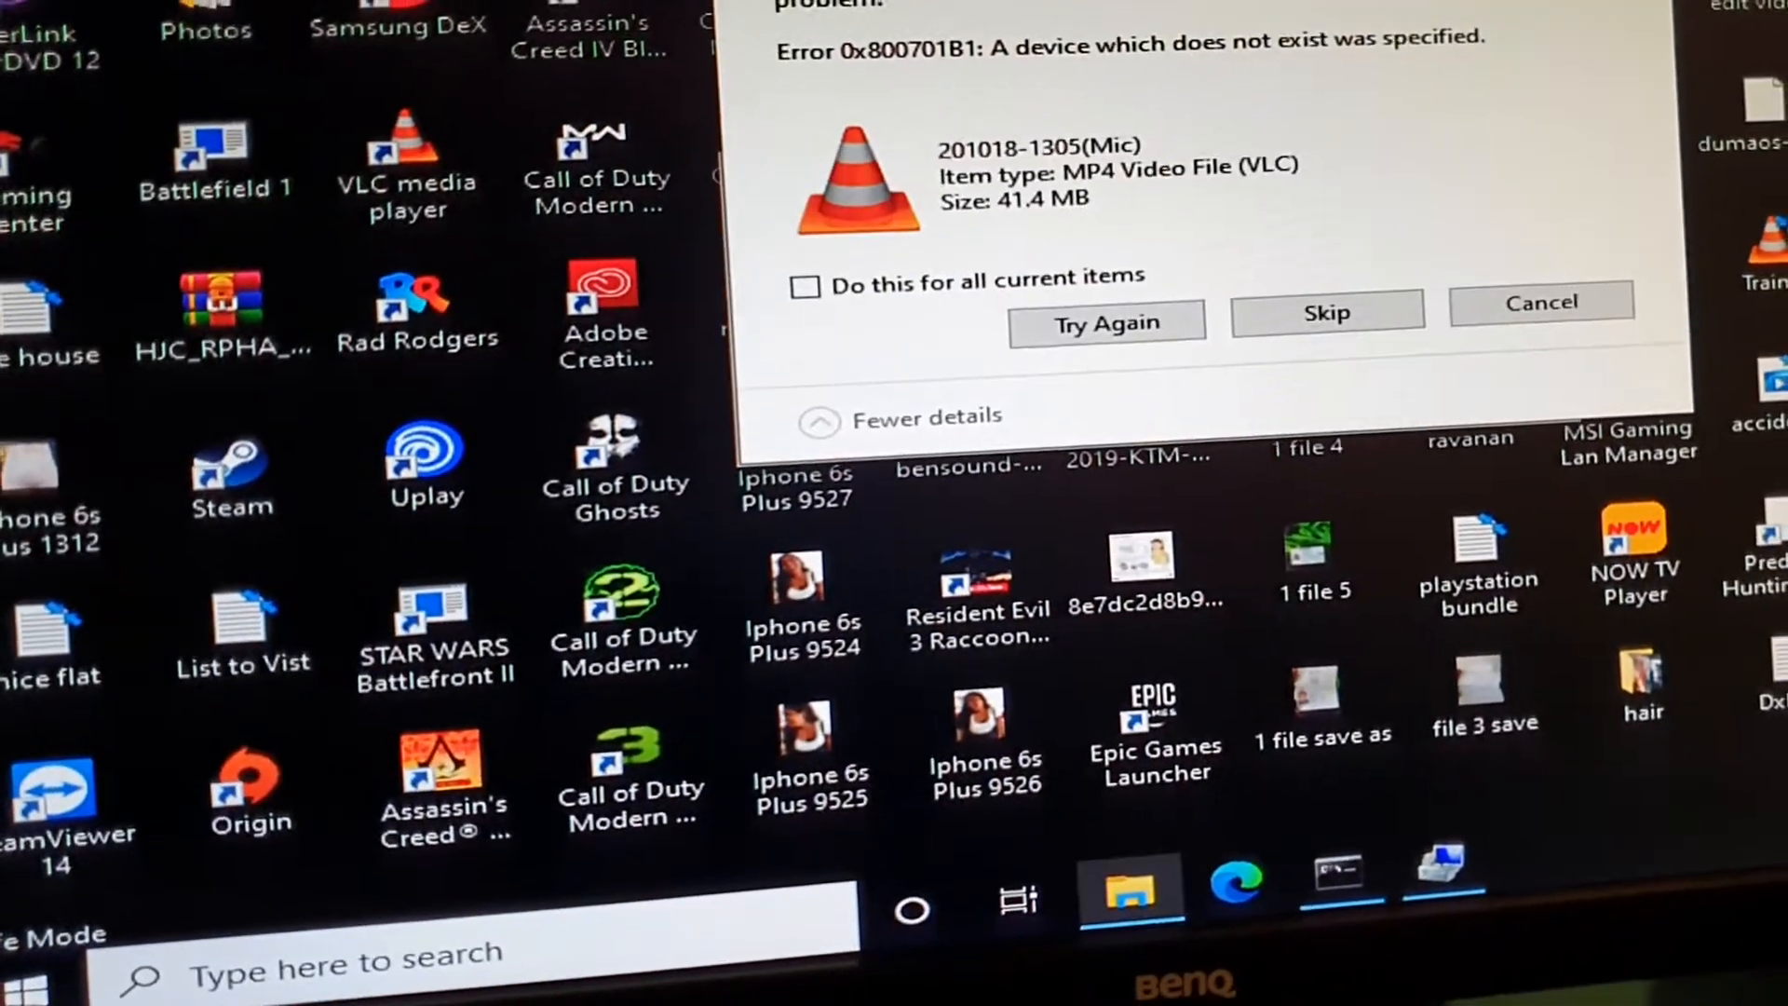
click(1104, 322)
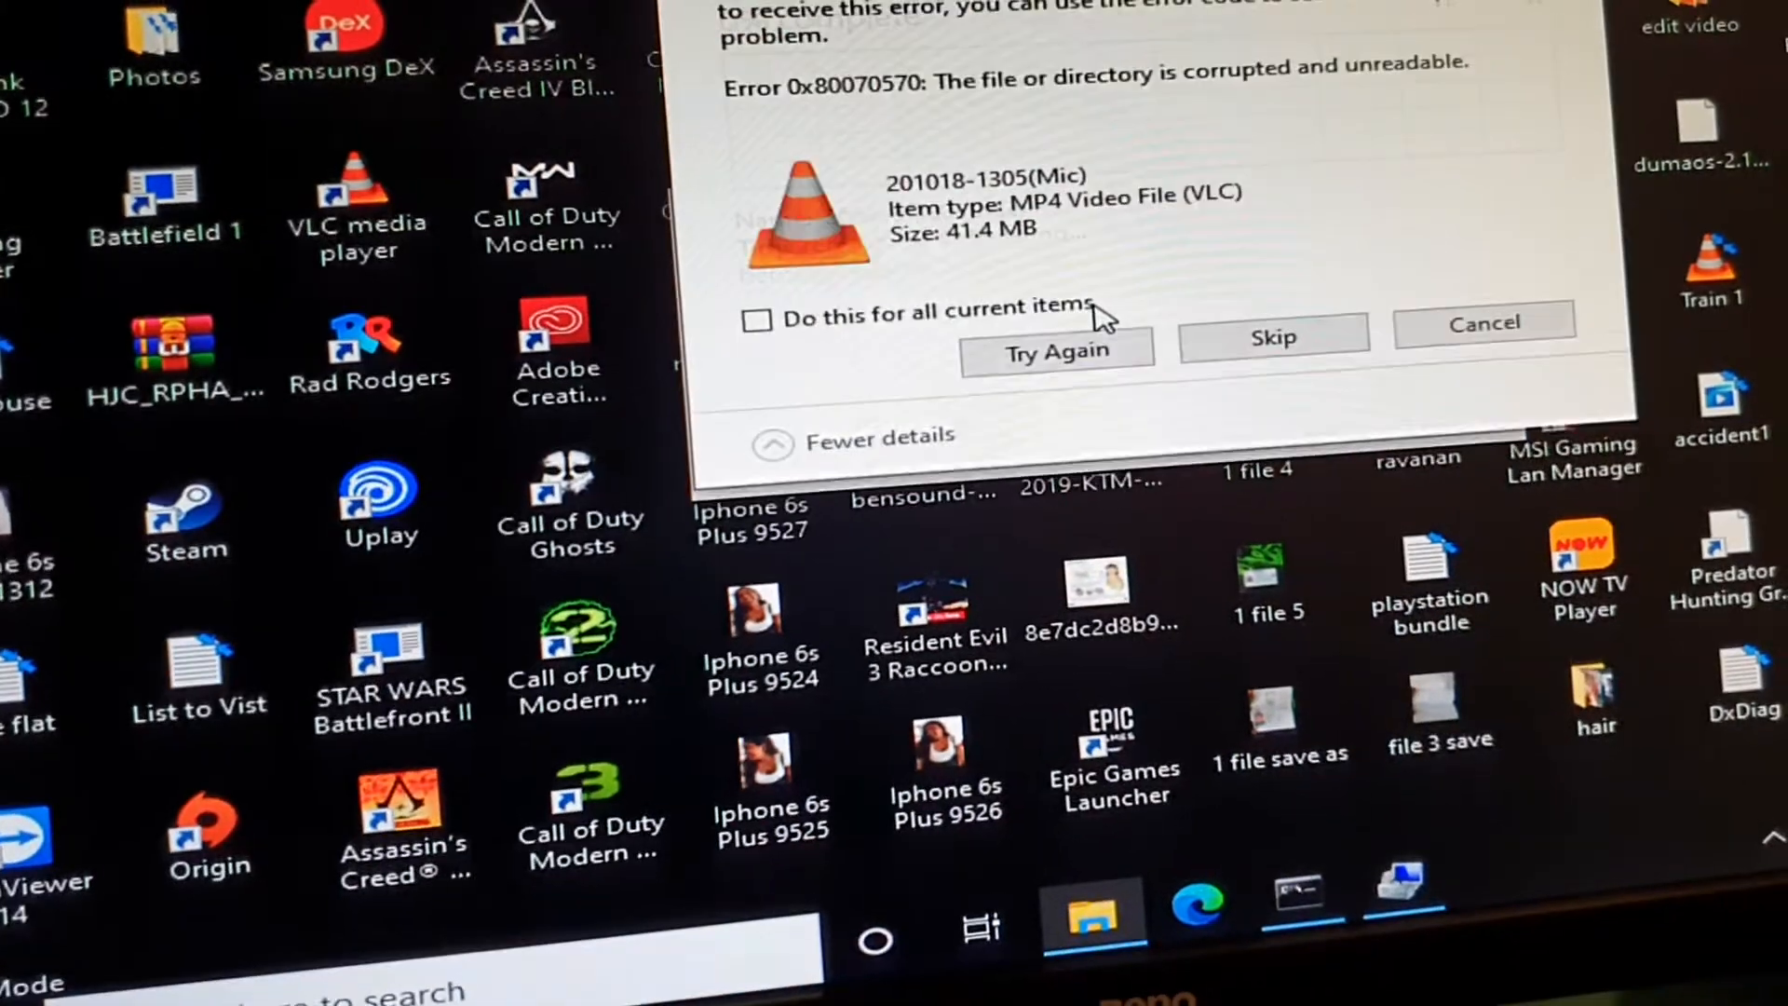
click(1054, 350)
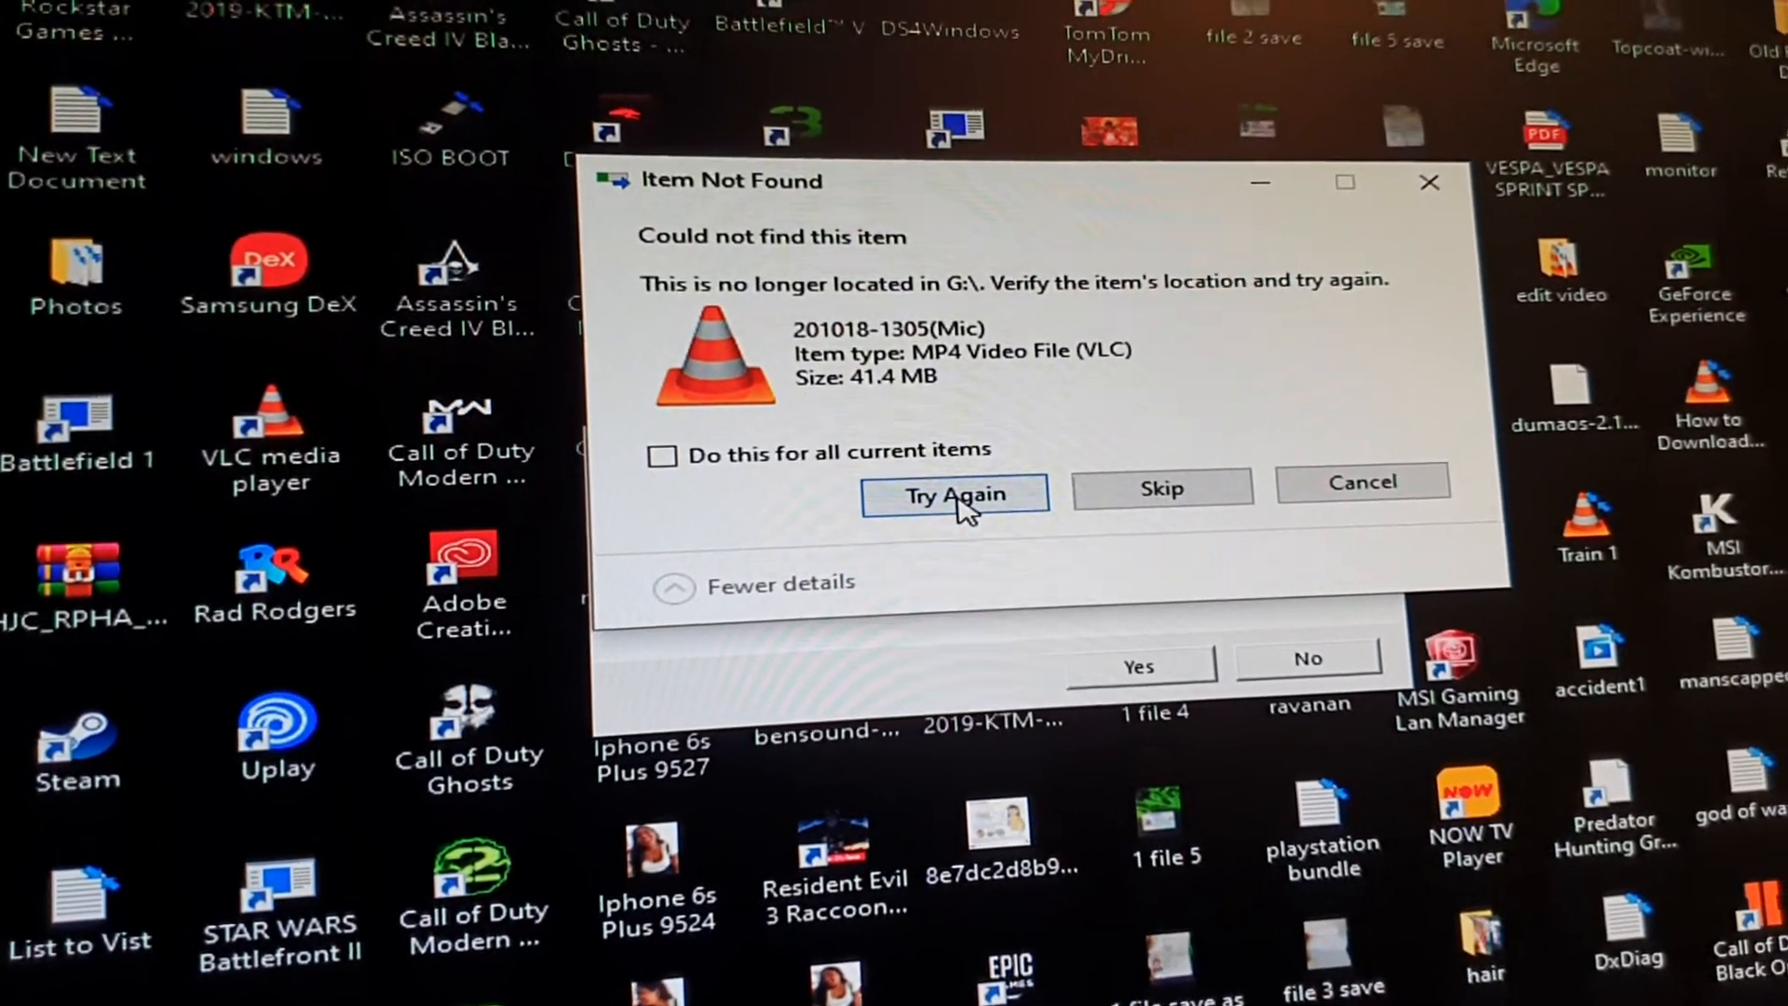
click(954, 494)
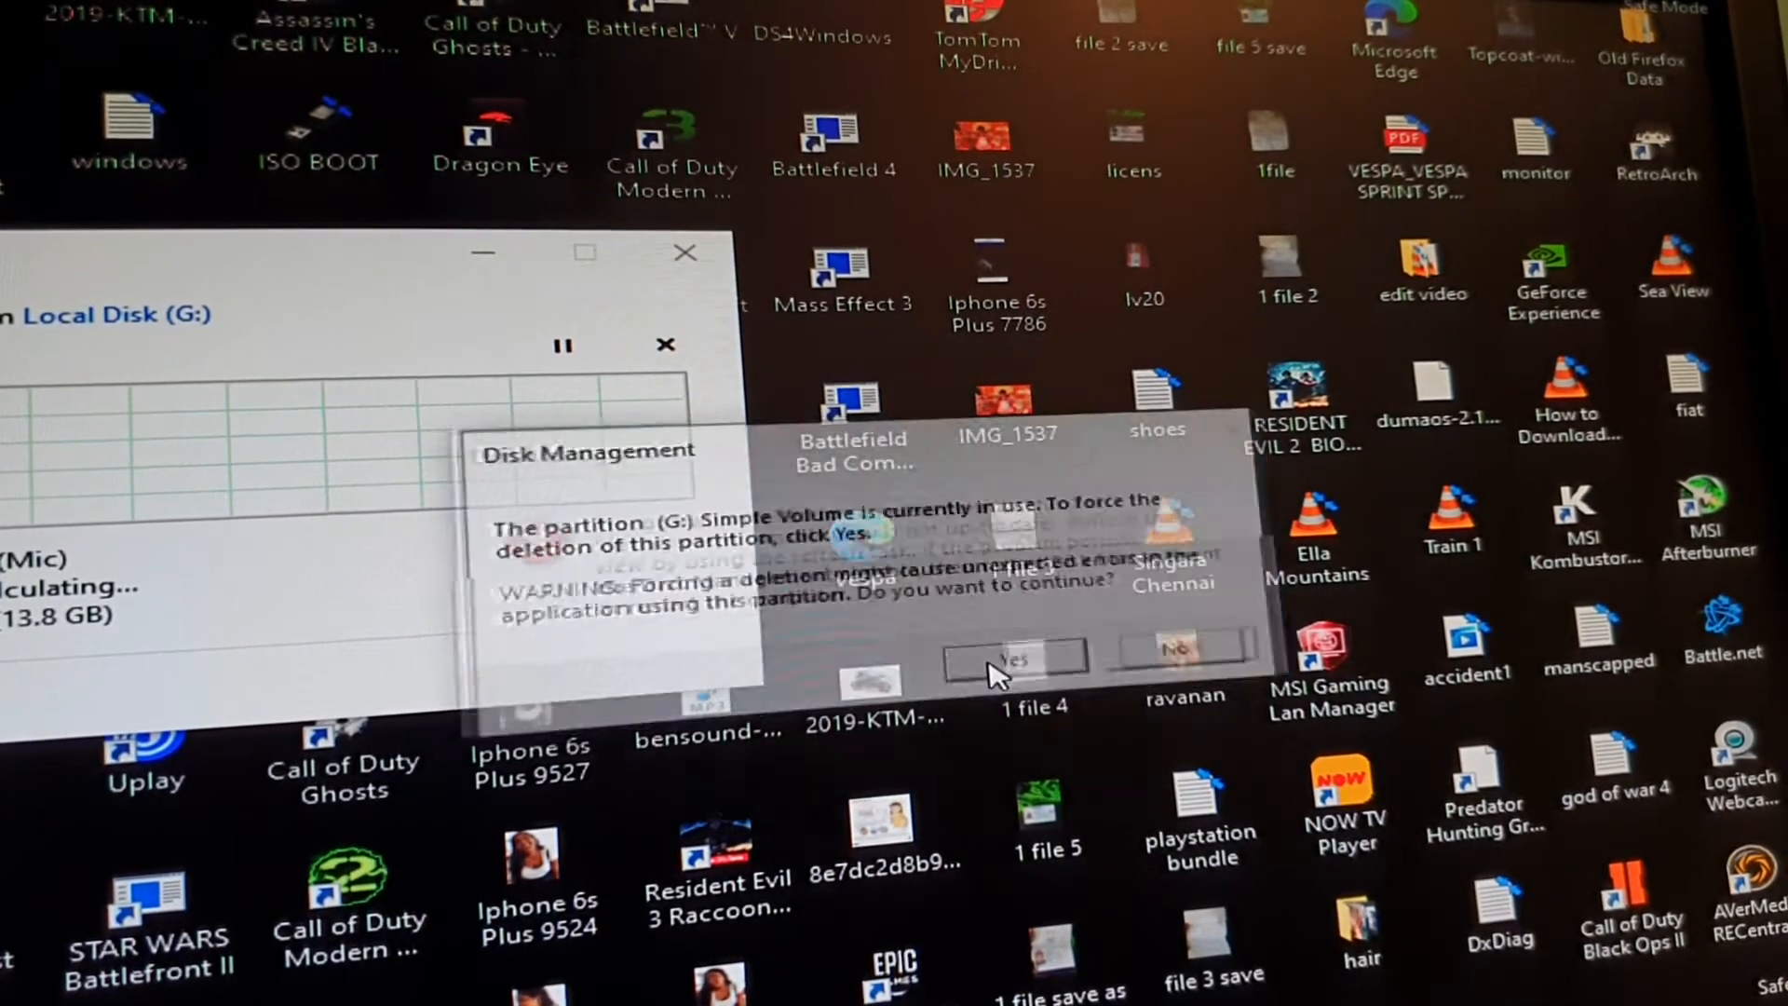
Force deletion of the in-use G: partition.
click(1013, 659)
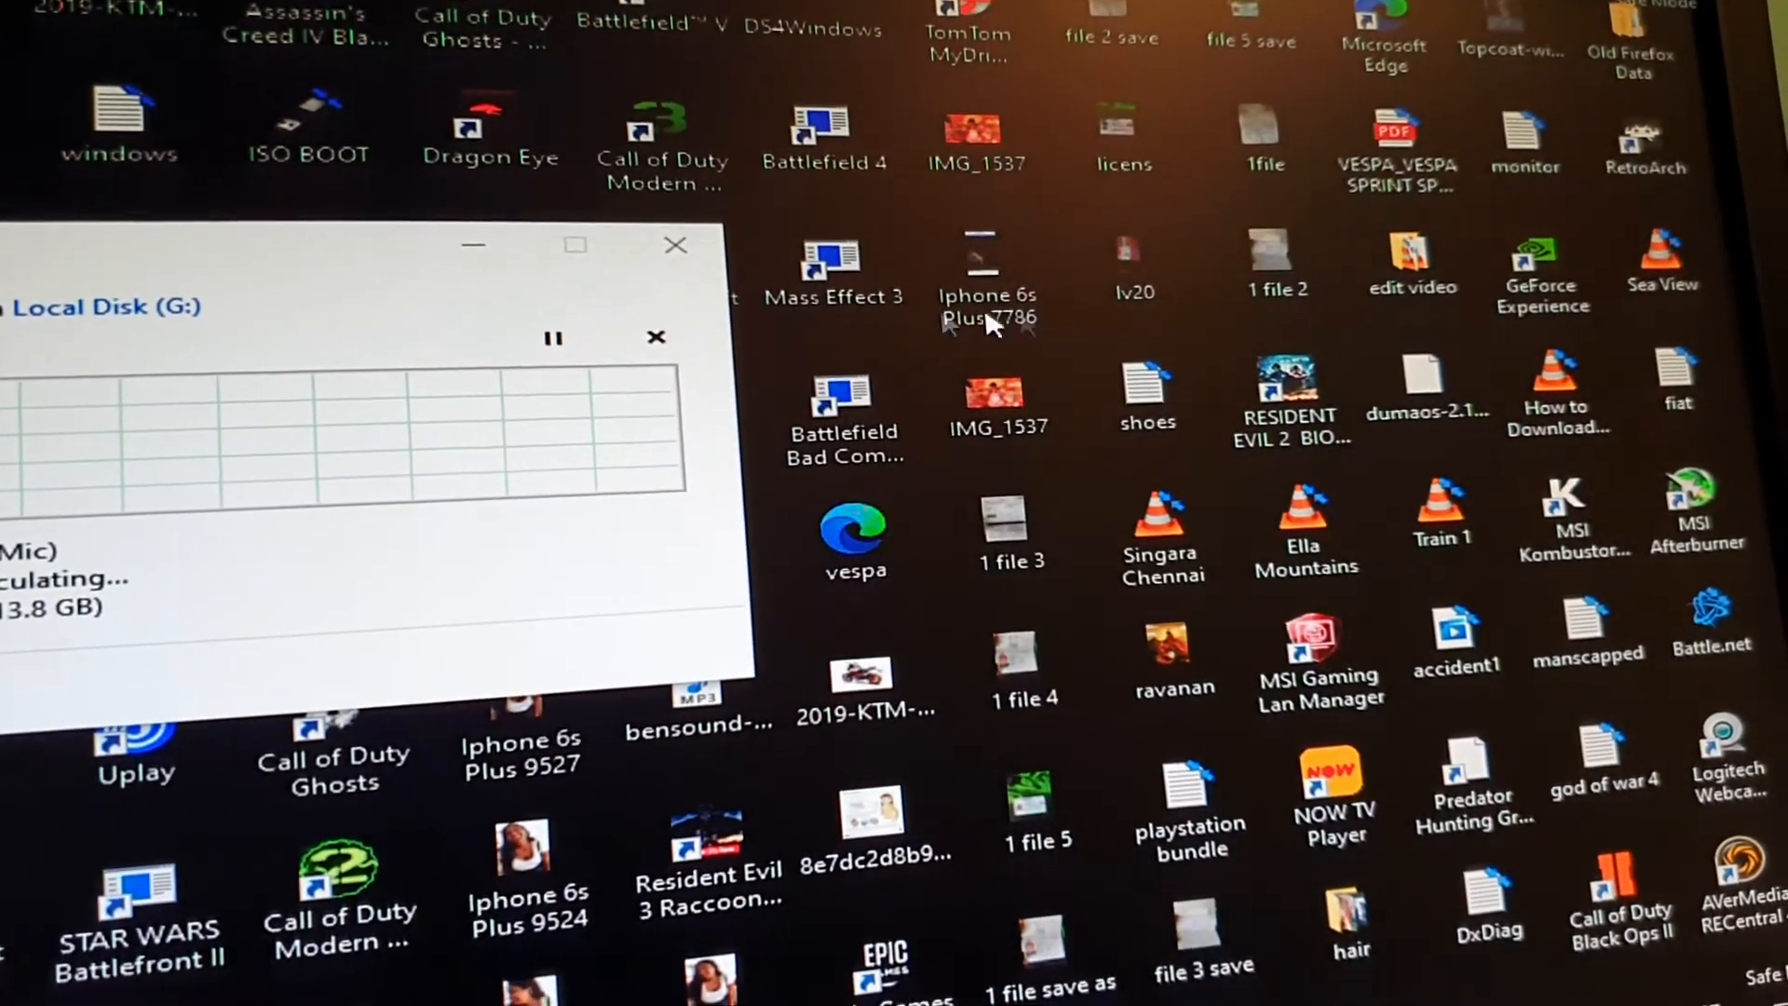